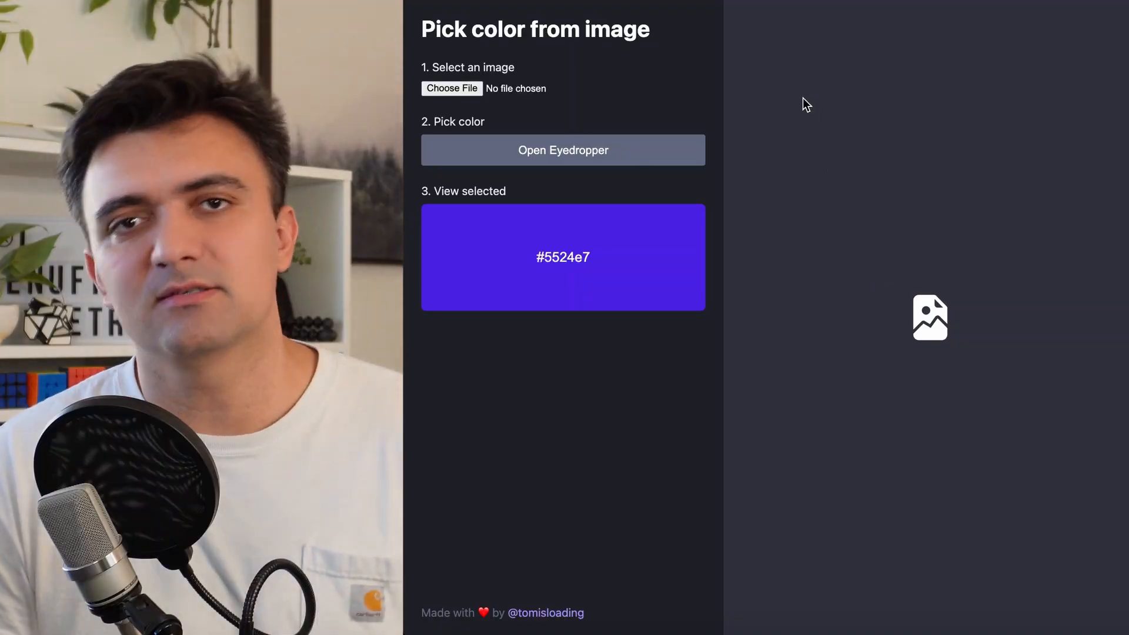
- Load the rainbow unsplash JPG via Choose File and sample a color with the Eyedropper
click(451, 88)
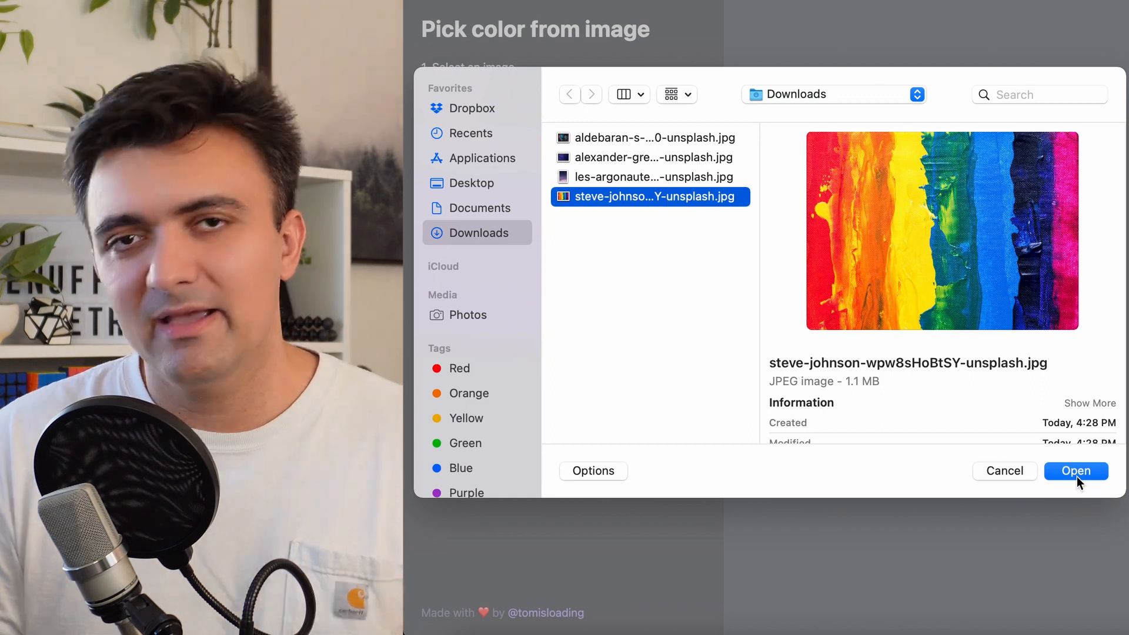
click(1075, 470)
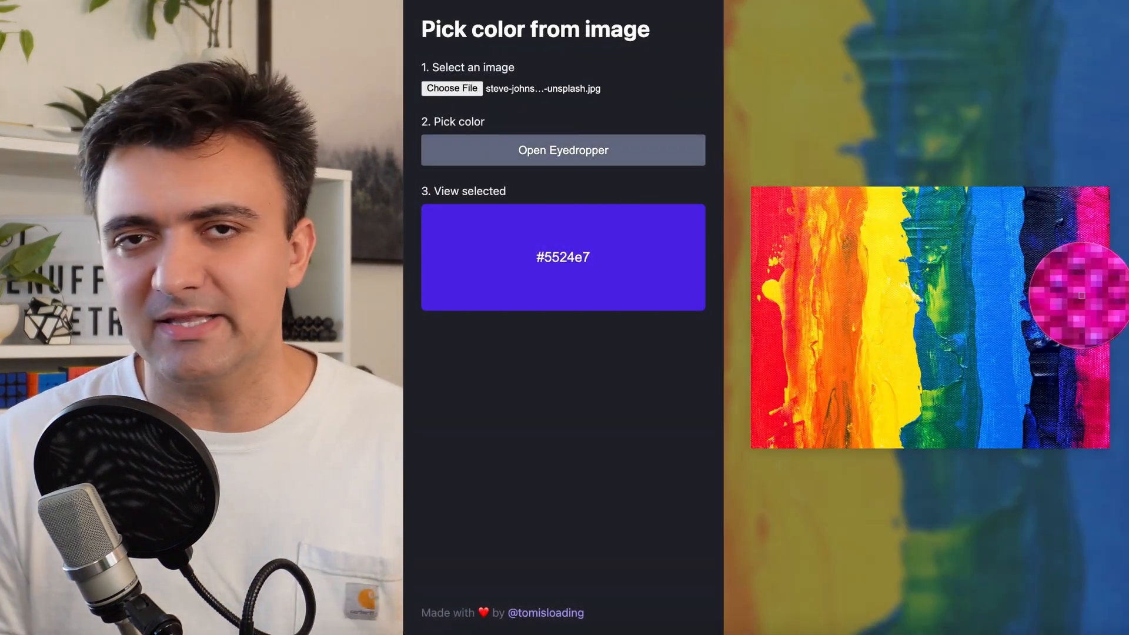
click(1081, 296)
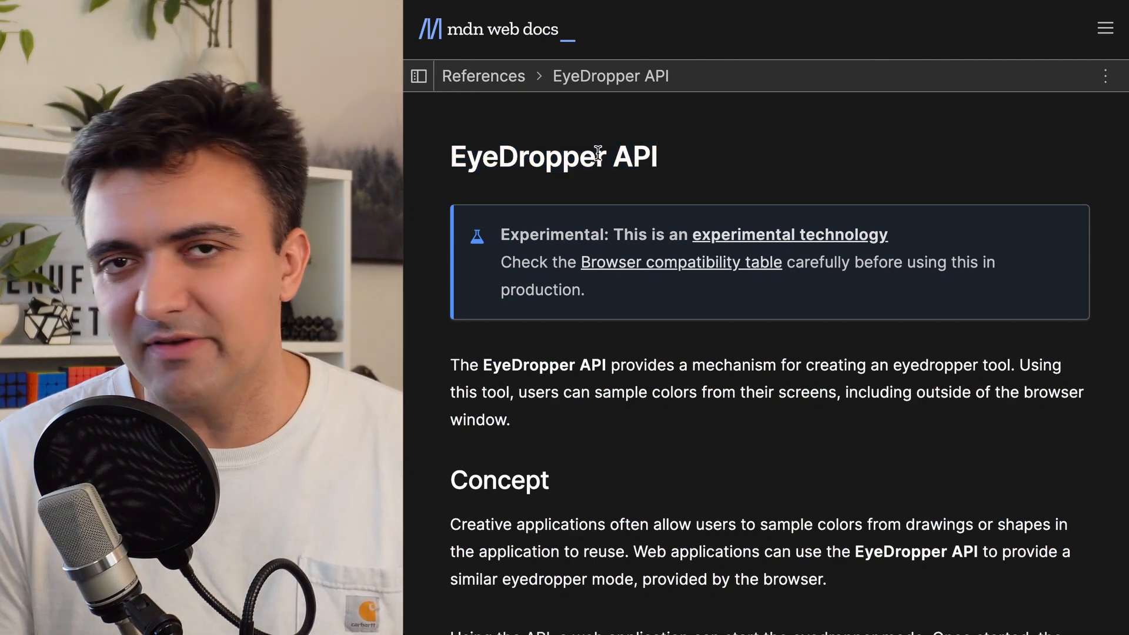
scroll(down, 3)
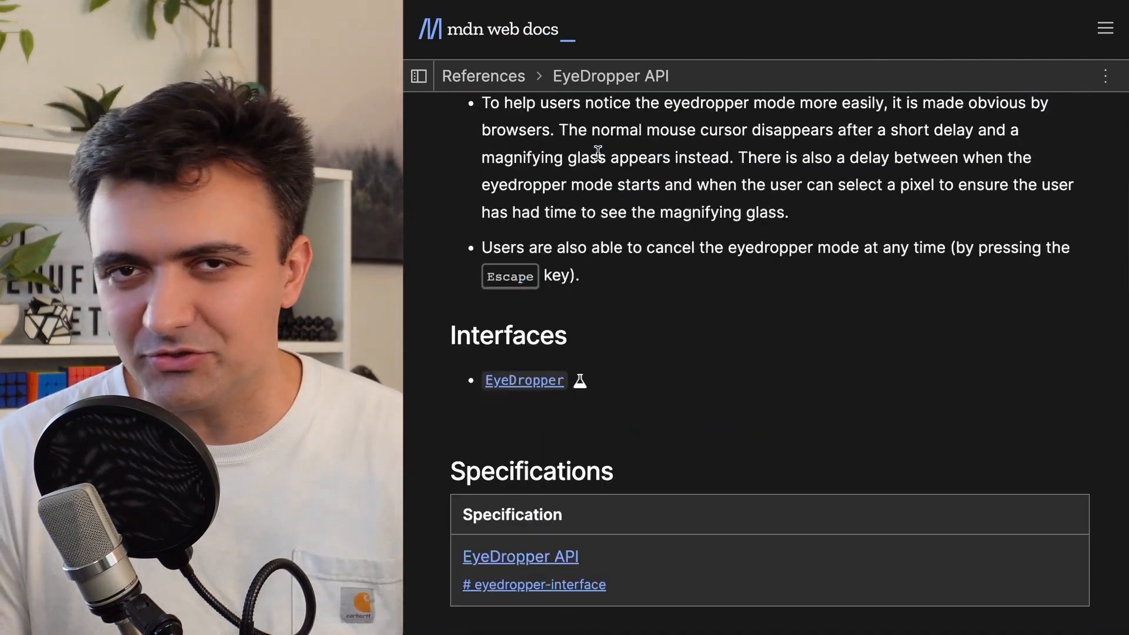
scroll(down, 3)
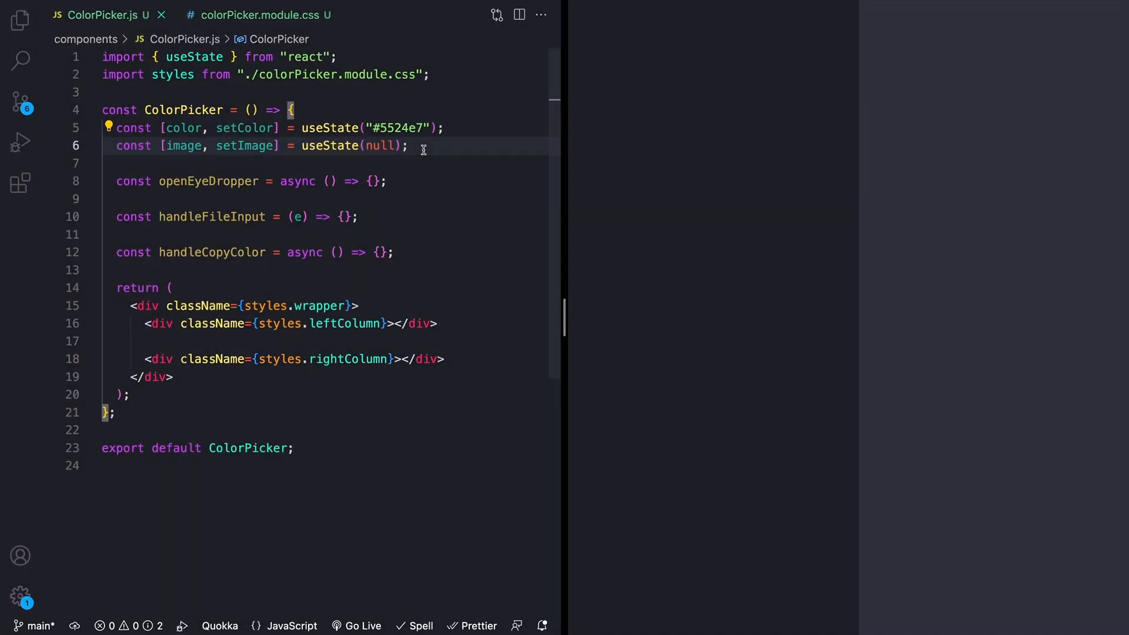
mouse_move(339, 92)
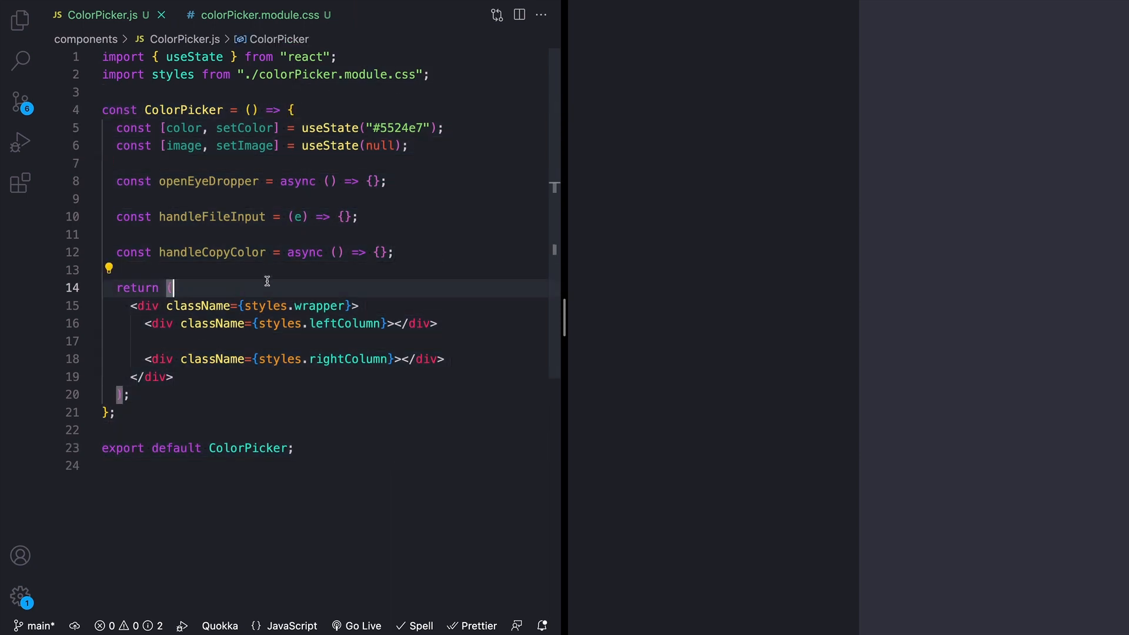
- Review ColorPicker.js markup, then open pages/_app.js with the global styles import
click(18, 18)
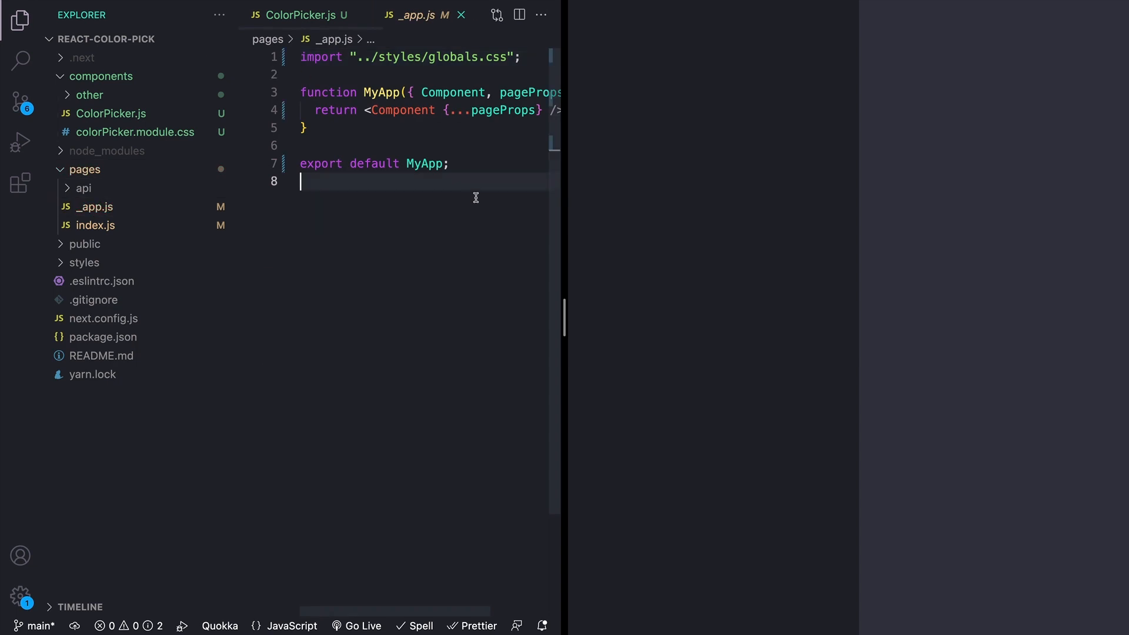
click(95, 224)
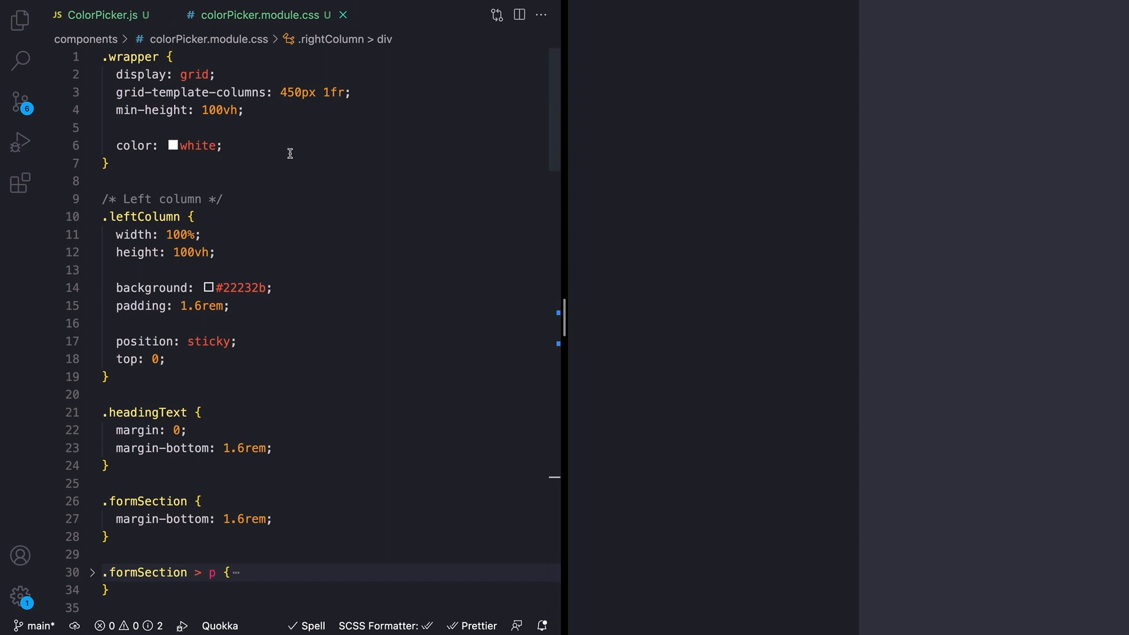
- Scroll through the colorPicker.module.css rules, then return to ColorPicker.js
scroll(down, 3)
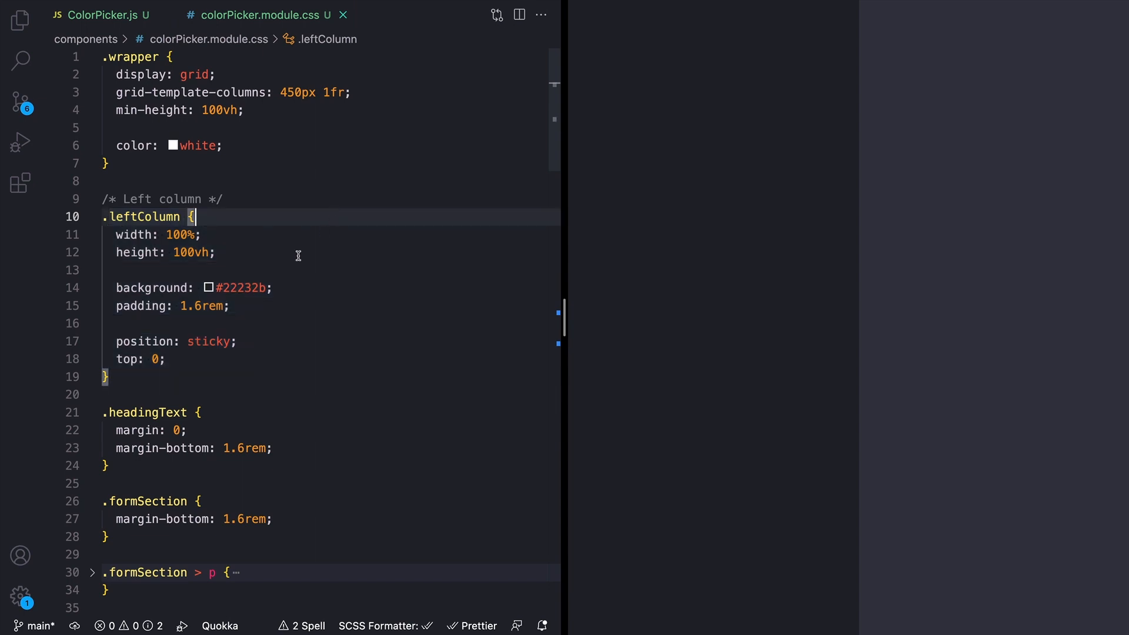
scroll(down, 3)
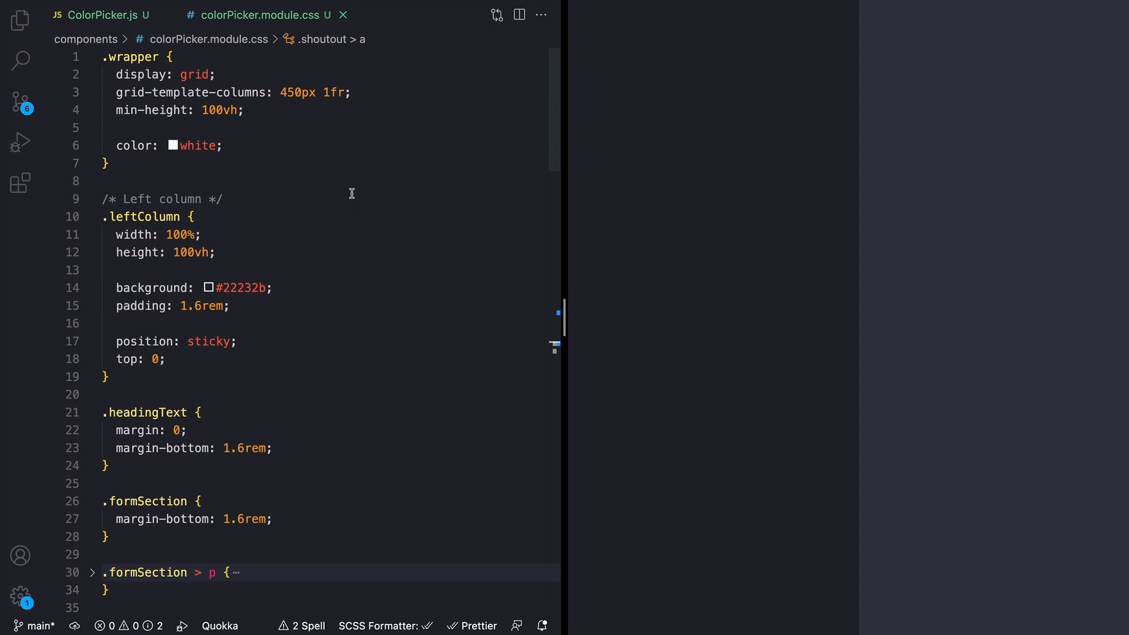
click(88, 17)
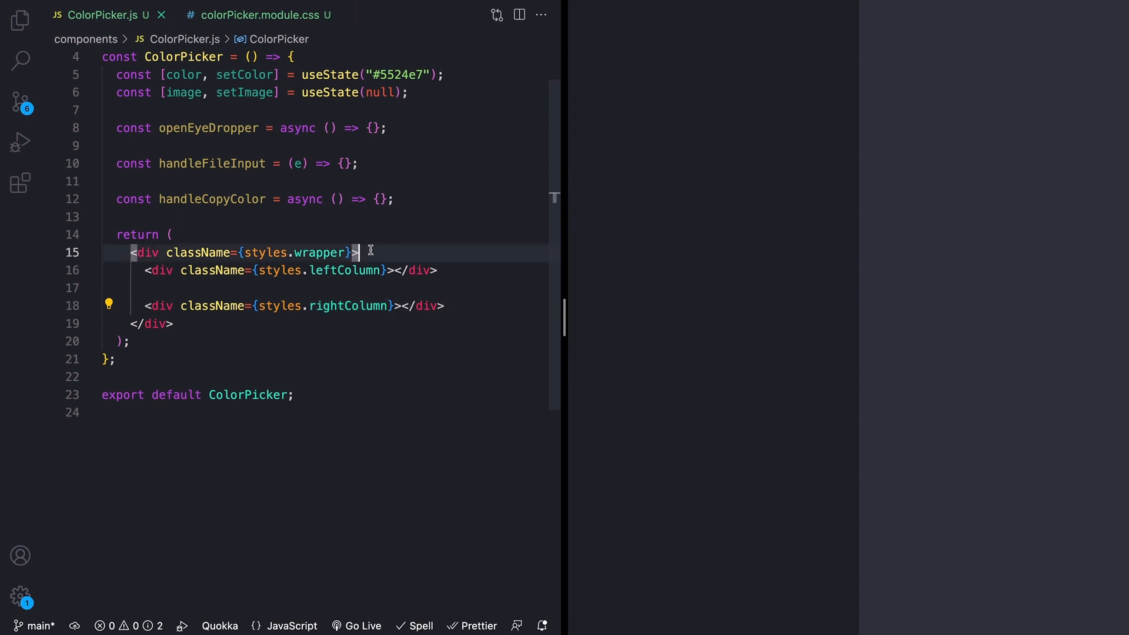
- Inspect the wrapper and right-column grid rules, then break the column divs onto separate lines
click(272, 16)
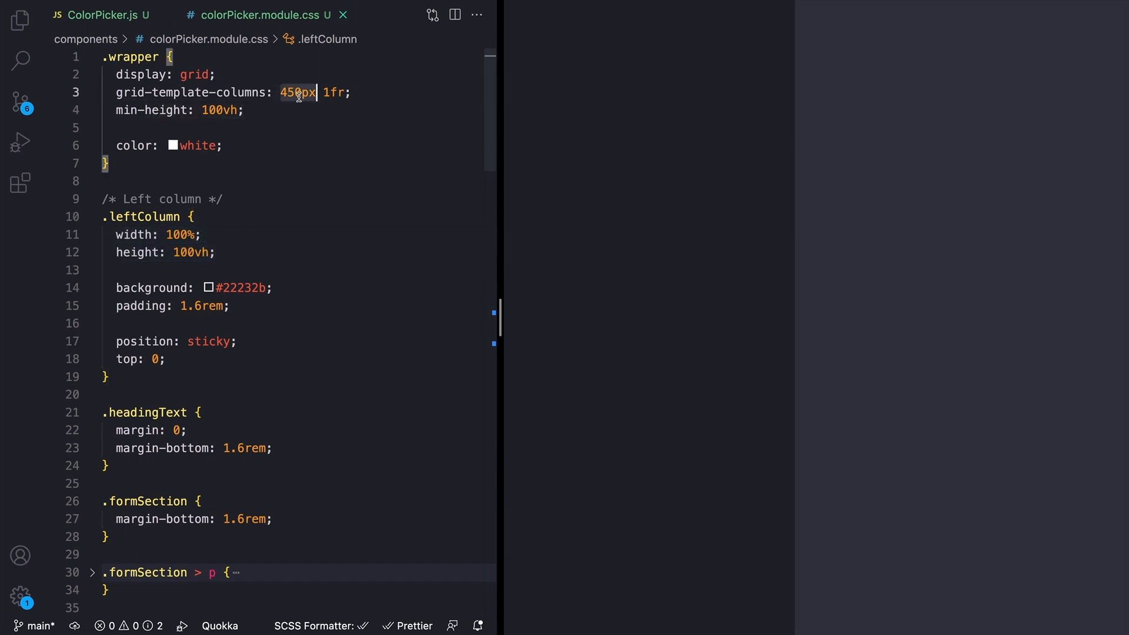
scroll(down, 3)
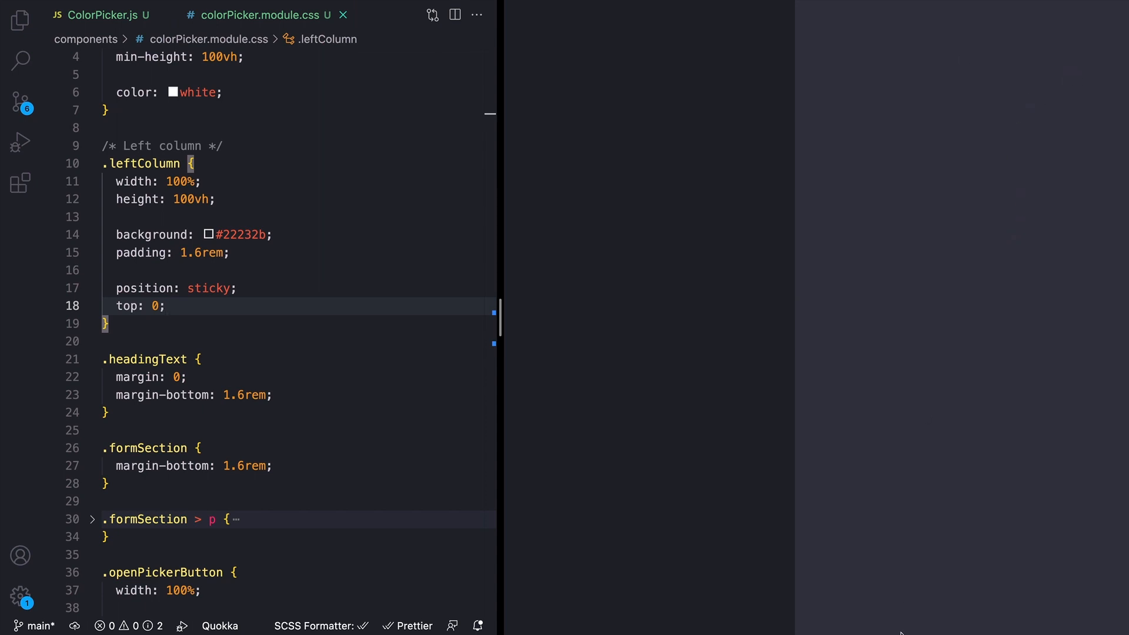
mouse_move(1016, 151)
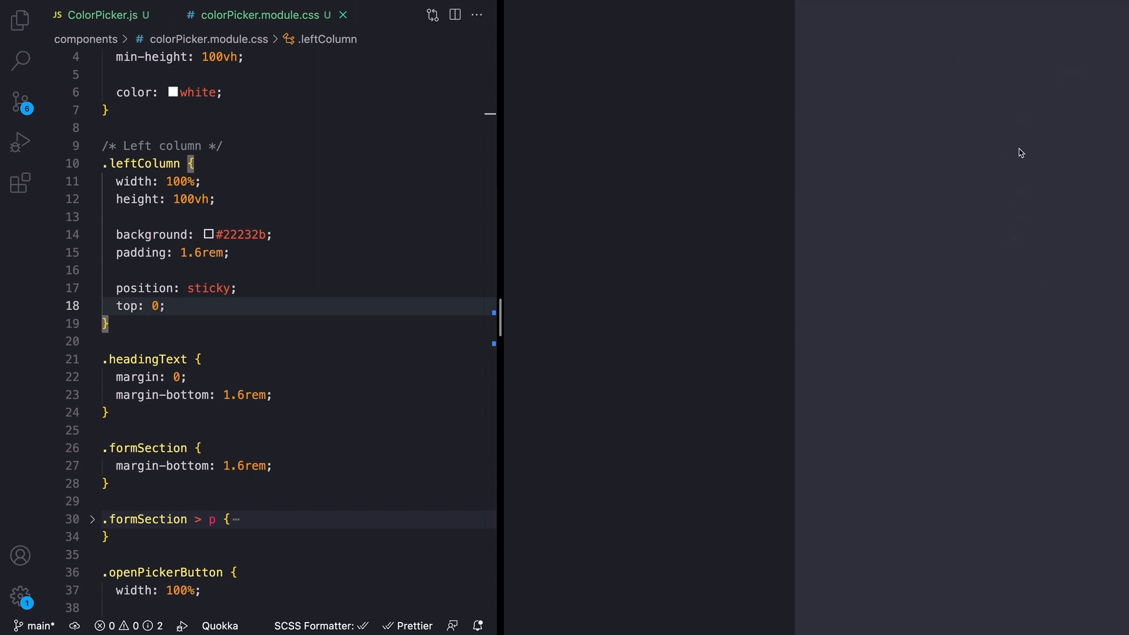
mouse_move(955, 192)
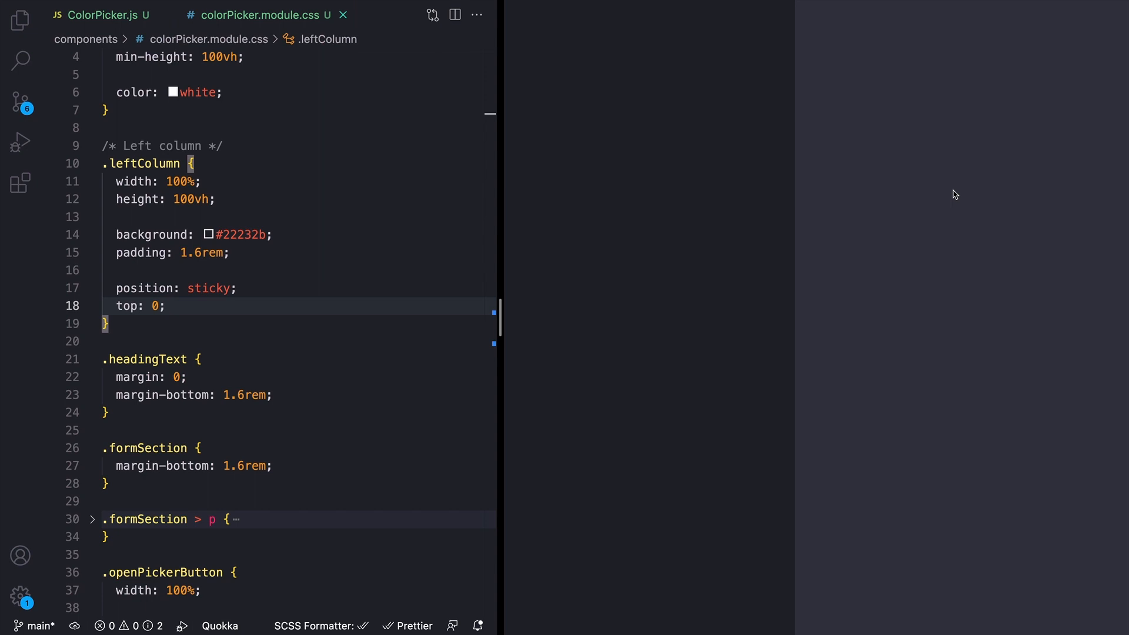
mouse_move(752, 258)
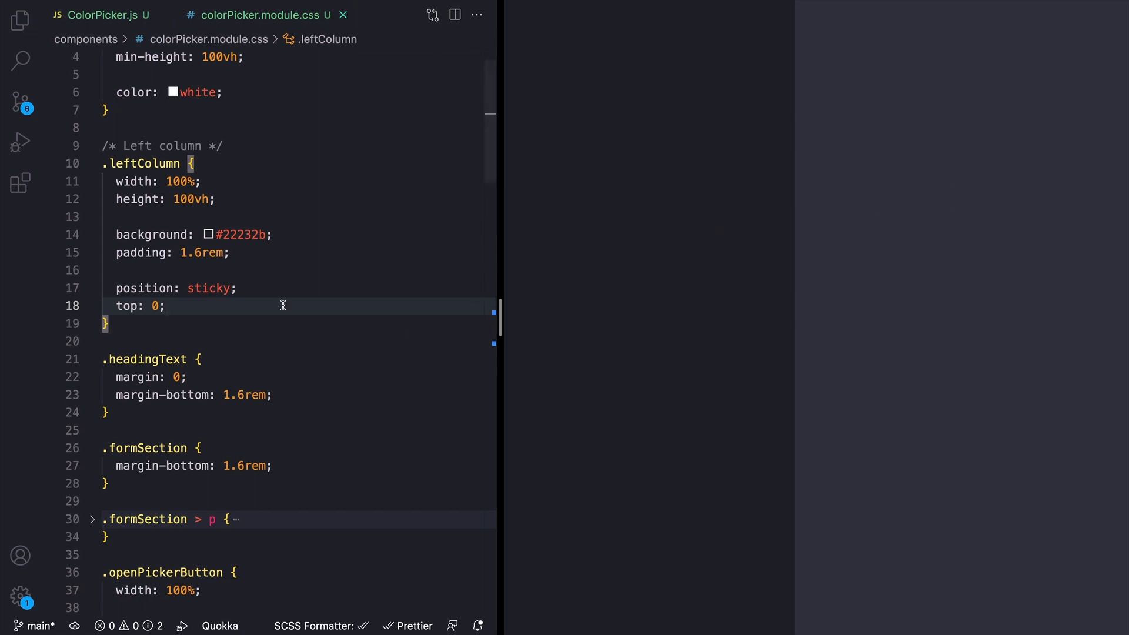
scroll(down, 3)
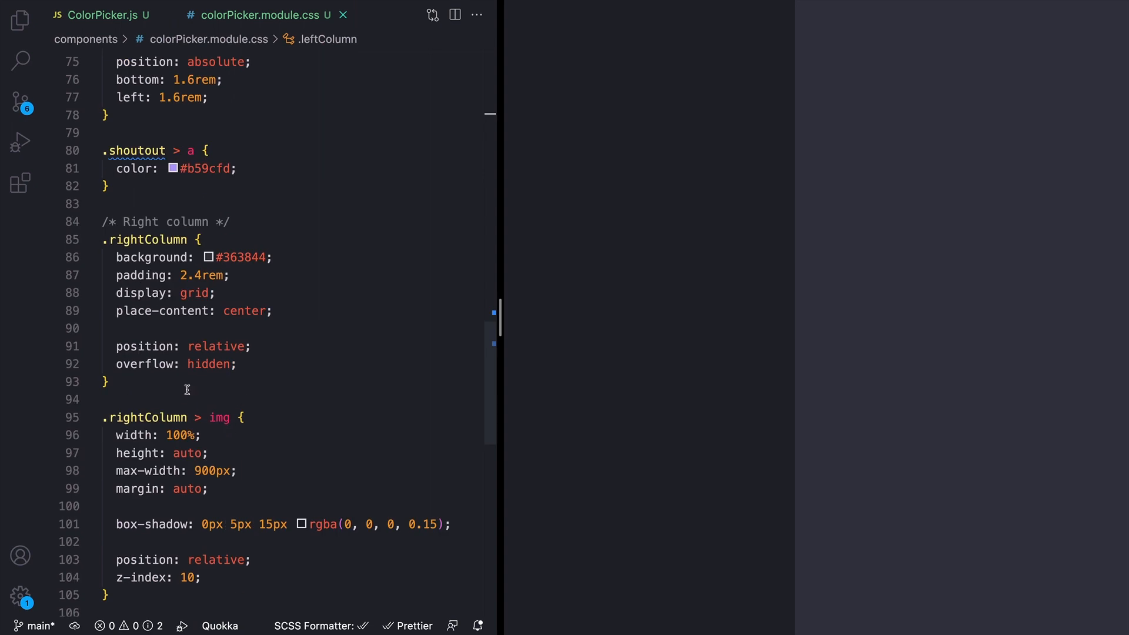
click(91, 417)
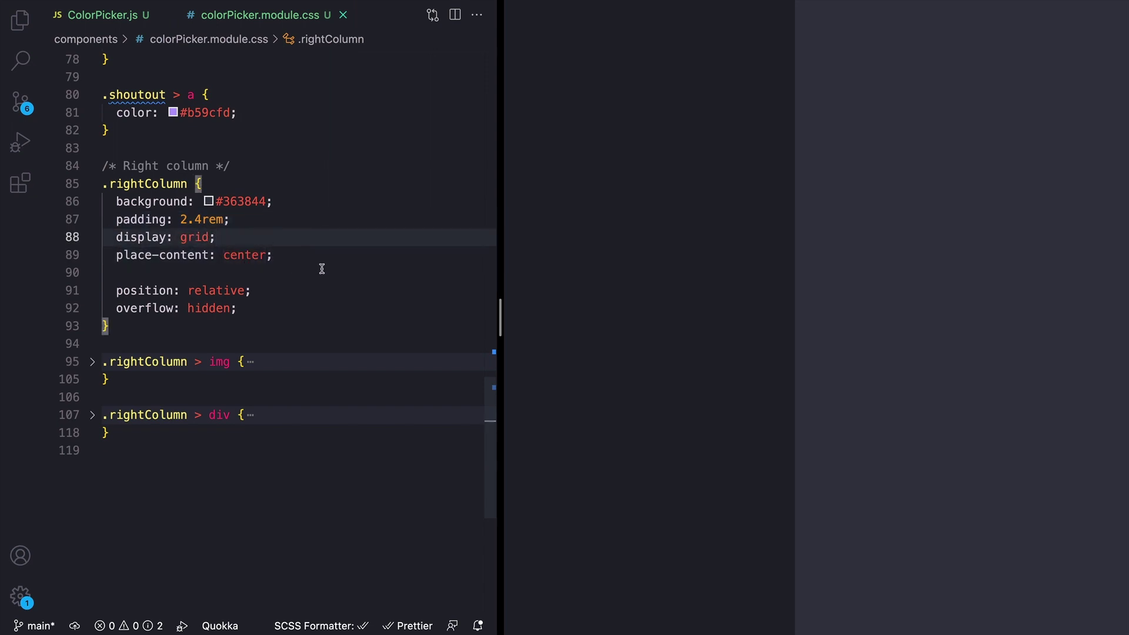
double_click(245, 255)
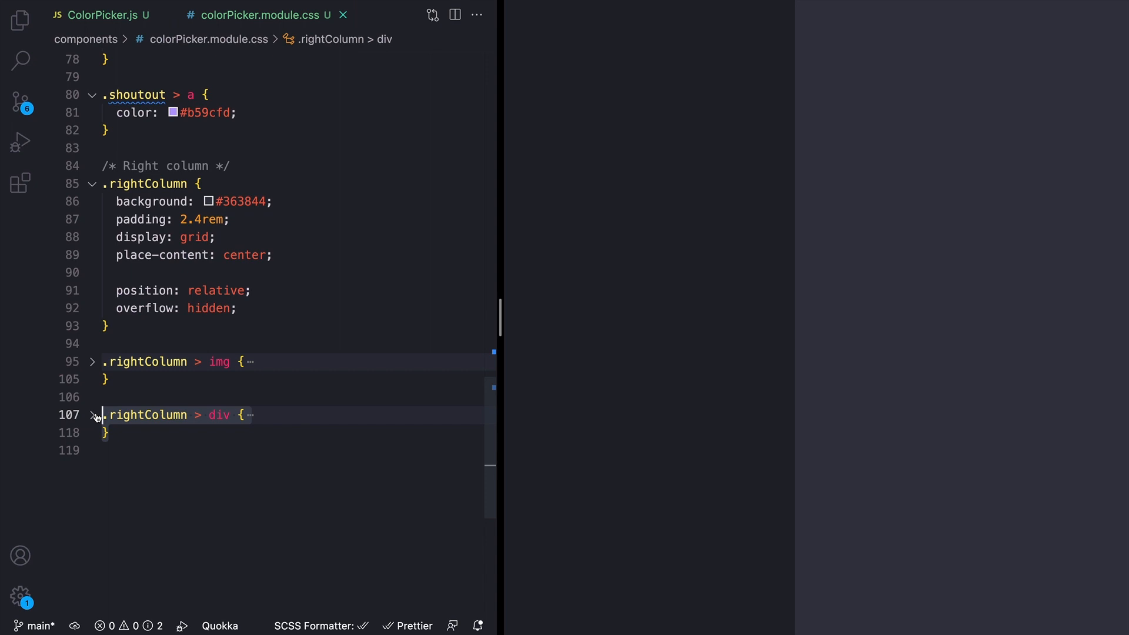
click(93, 16)
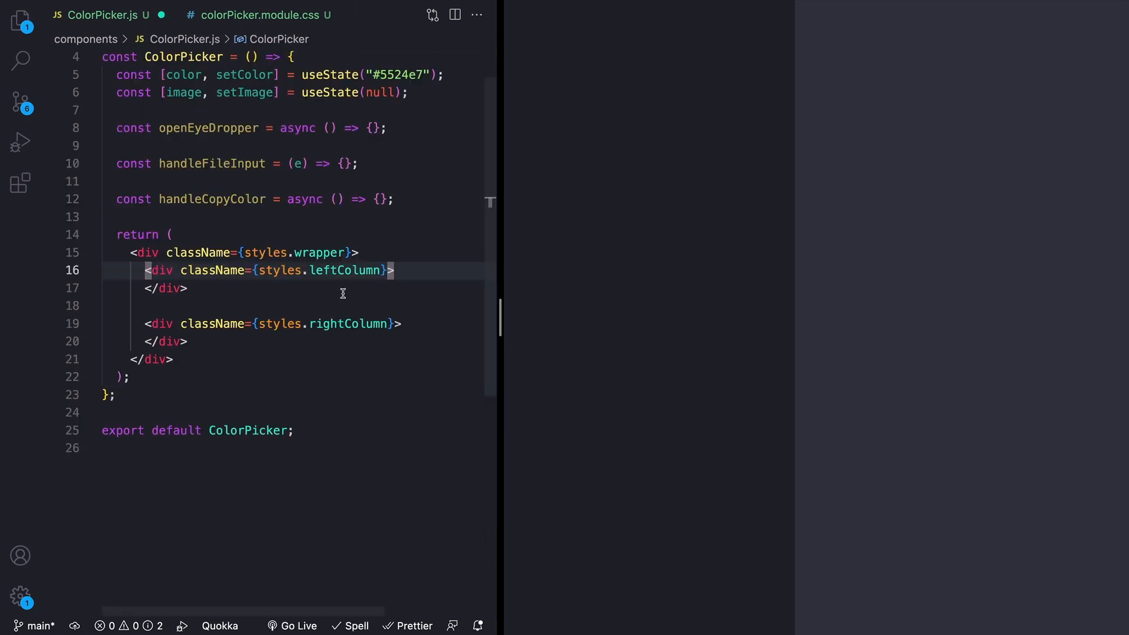
- Add the 'Pick color from image' h1 and a '1. Select an image' file input formSection
text(<h1 className={styles.headingText}>Pick color f)
text(<p>1. Select an image</p>)
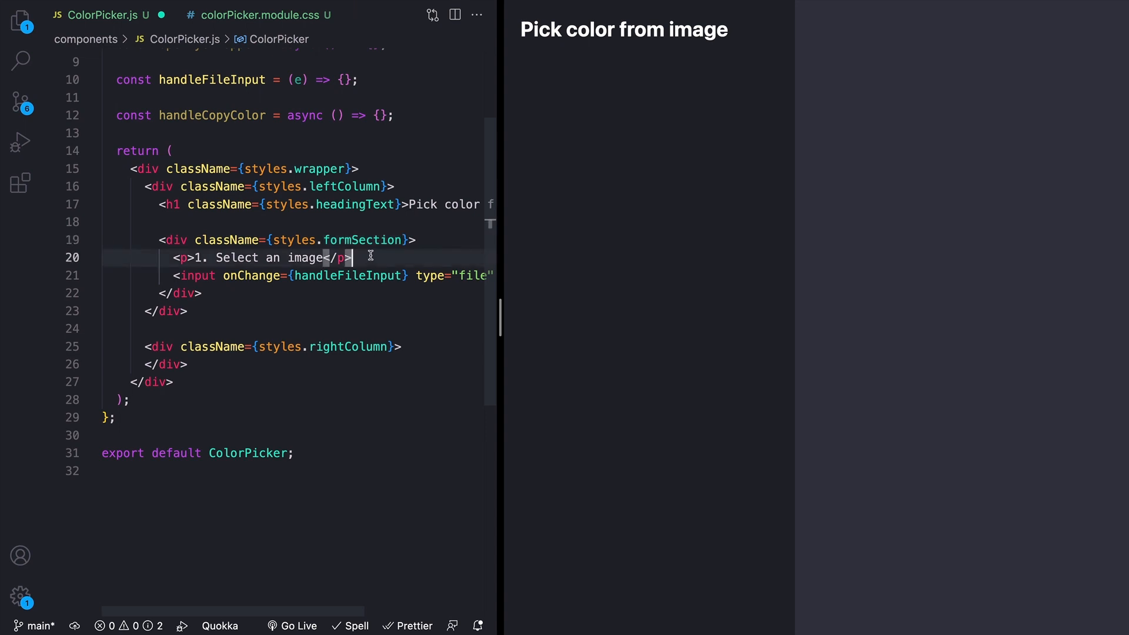
click(388, 275)
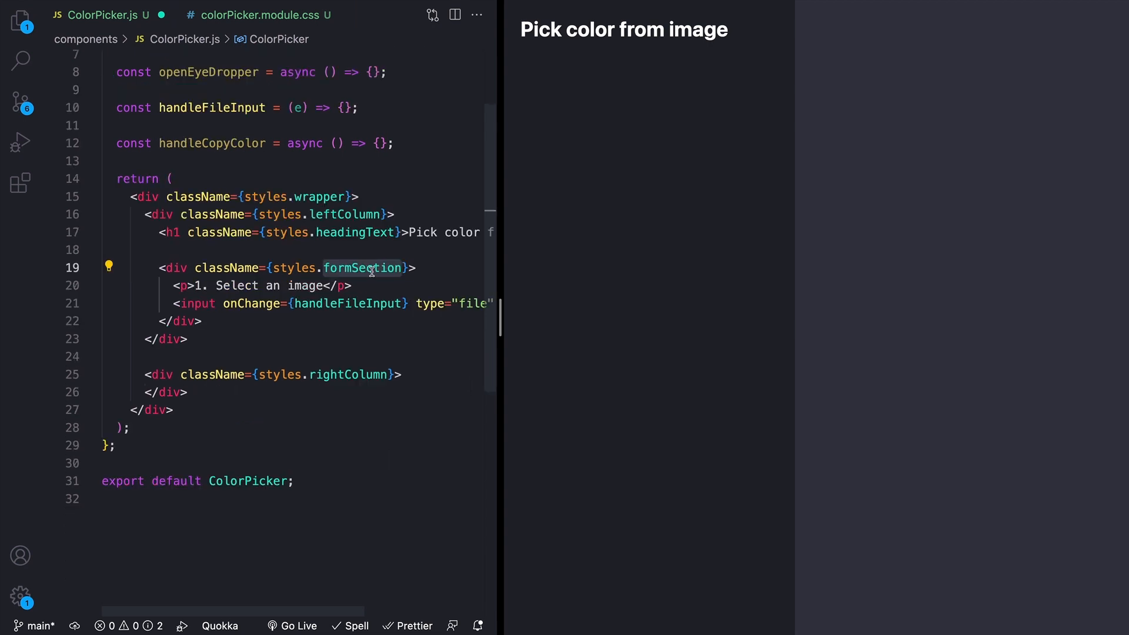
click(261, 15)
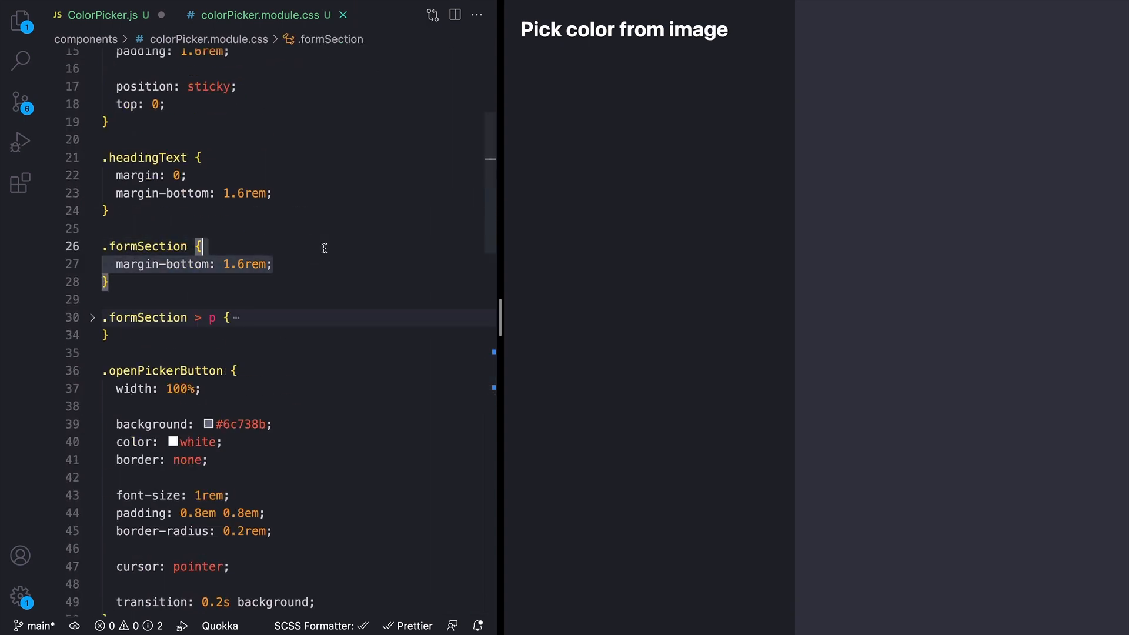
click(85, 14)
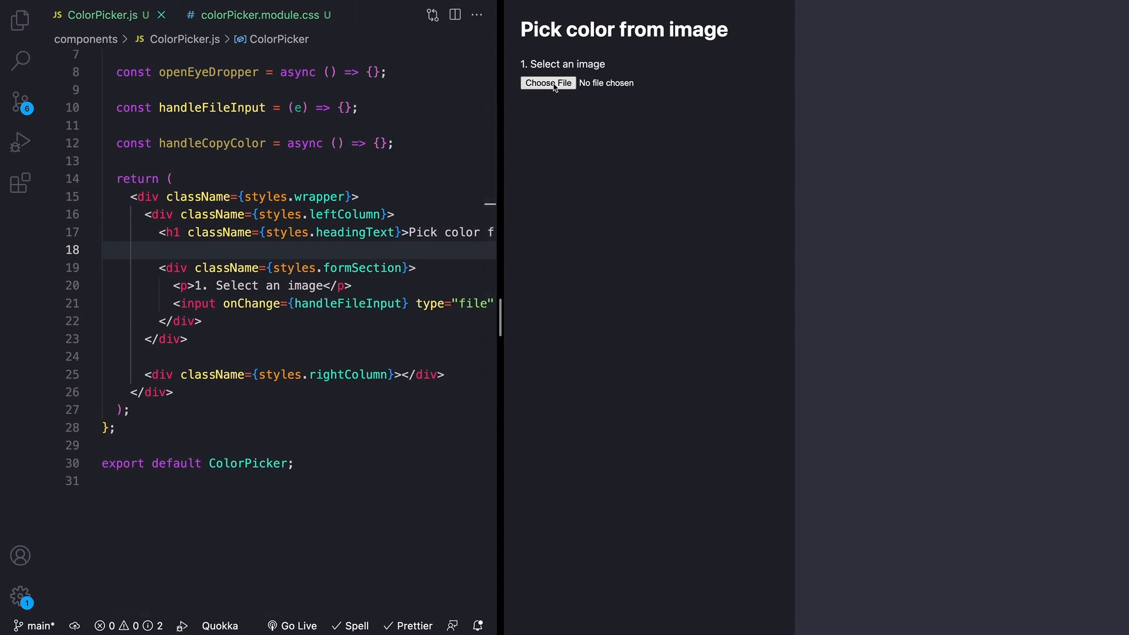
- Test Choose File in the preview by loading the purple sky unsplash photo
click(548, 83)
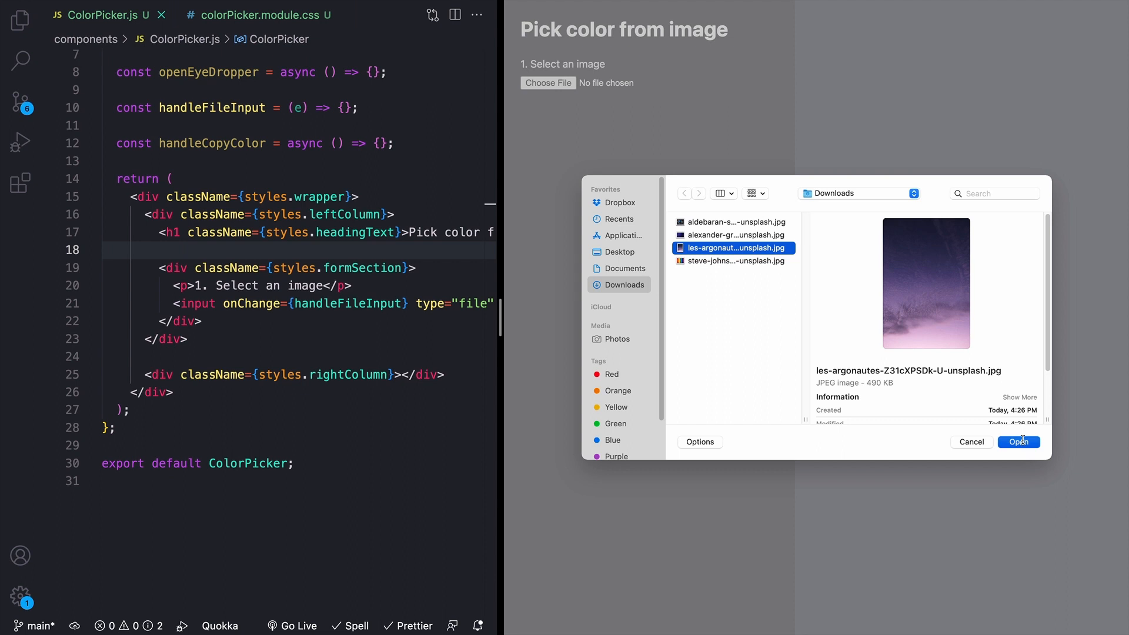
click(1019, 441)
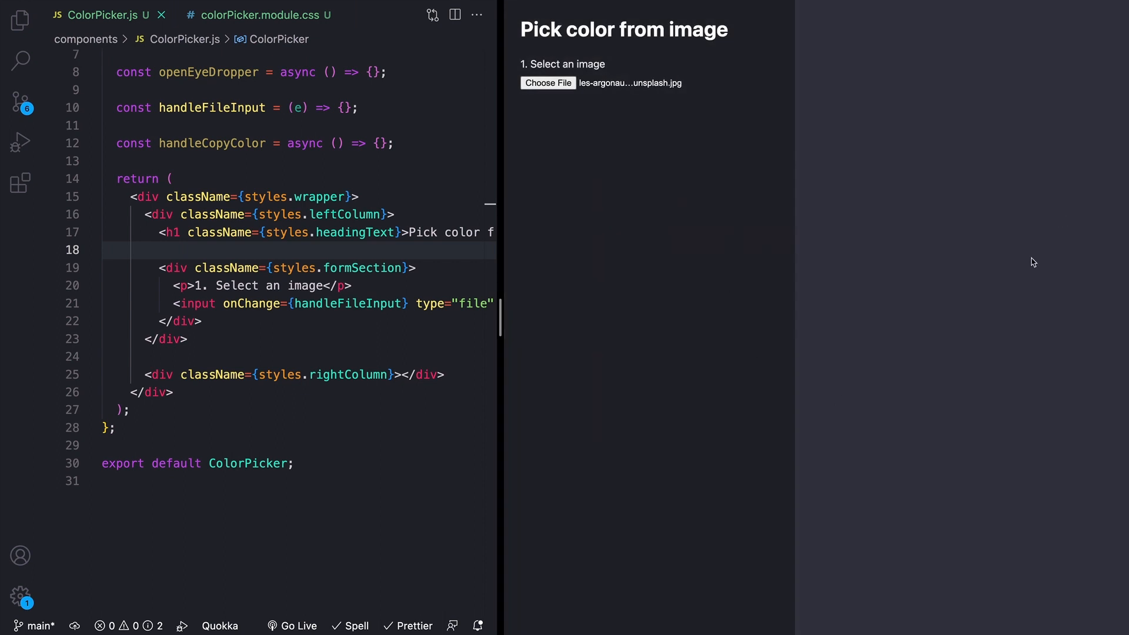
mouse_move(423, 121)
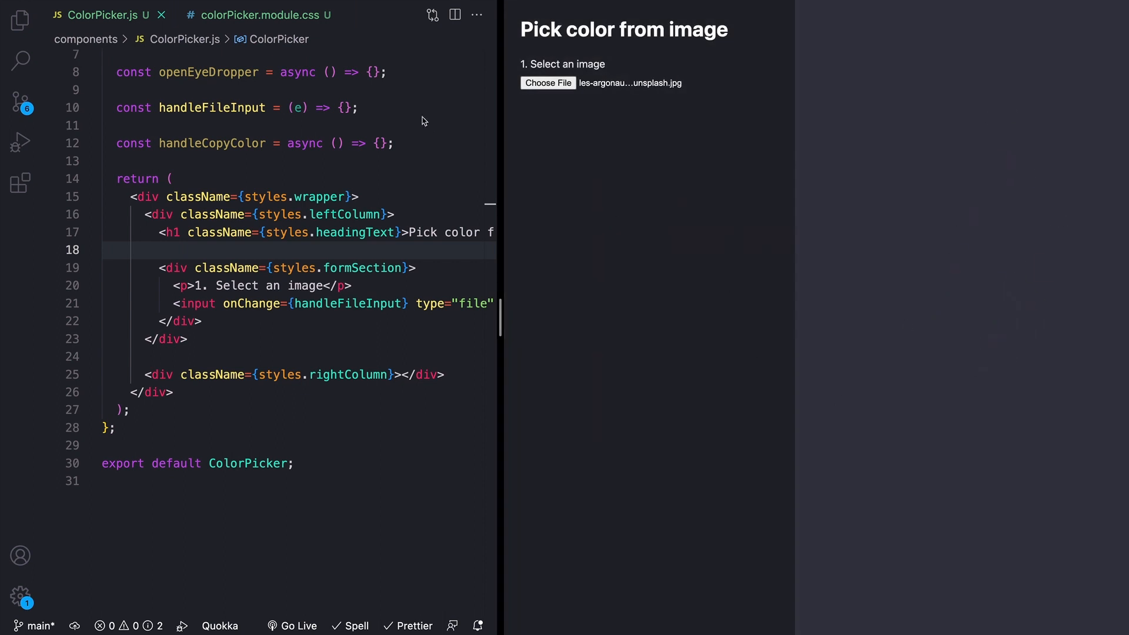
- Paste the '3. View selected' selectedColor button section and check the openPickerButton style
click(188, 107)
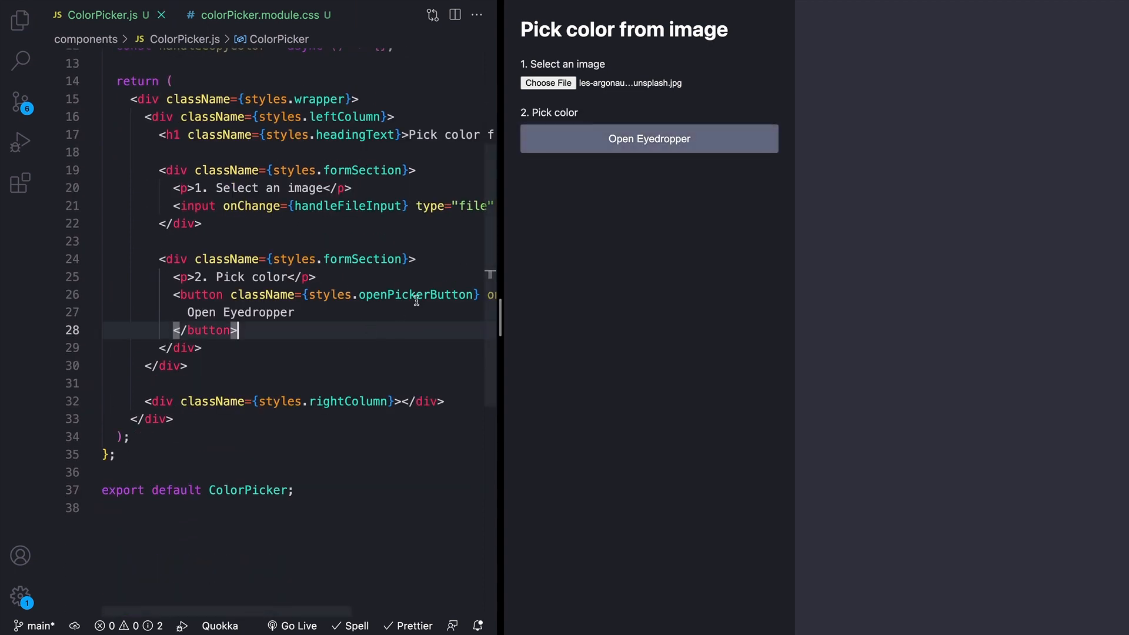
double_click(414, 294)
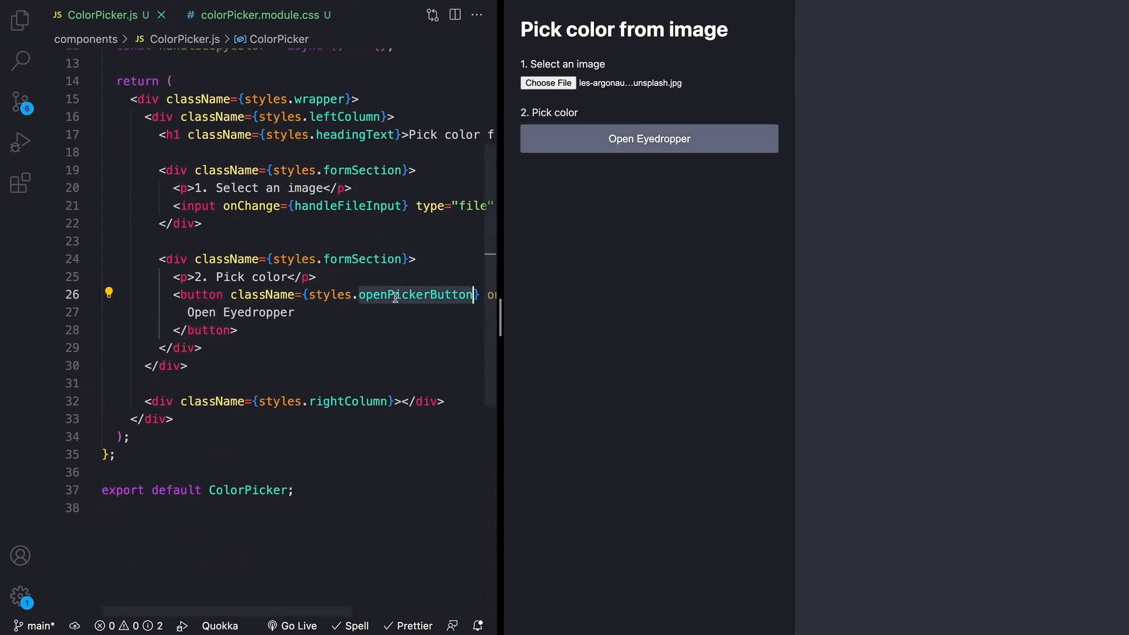
click(265, 15)
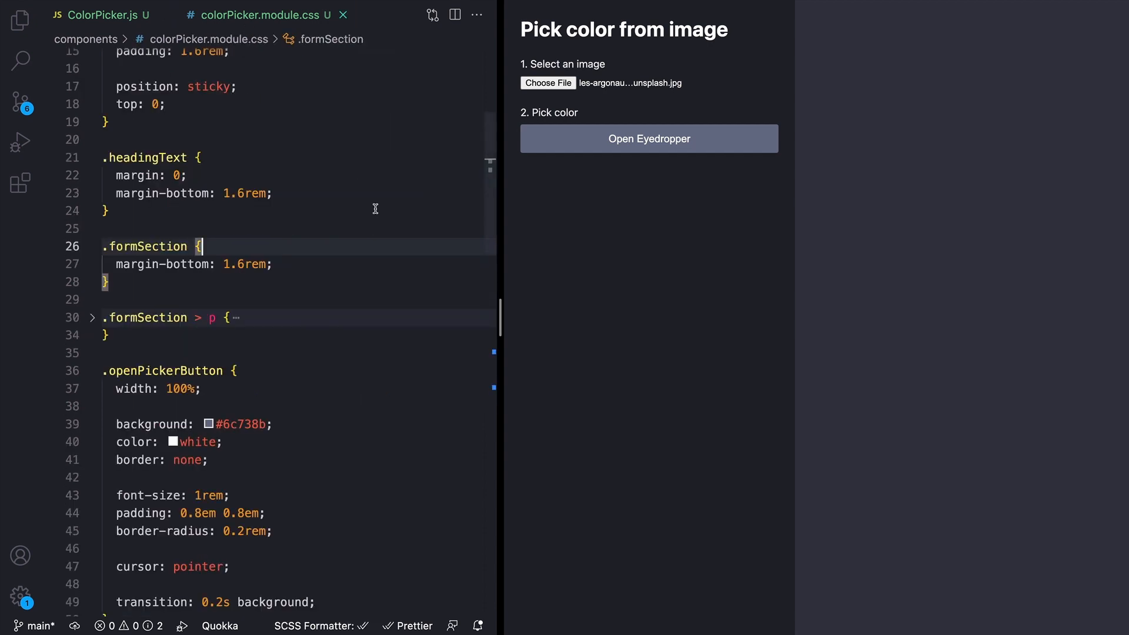
scroll(down, 3)
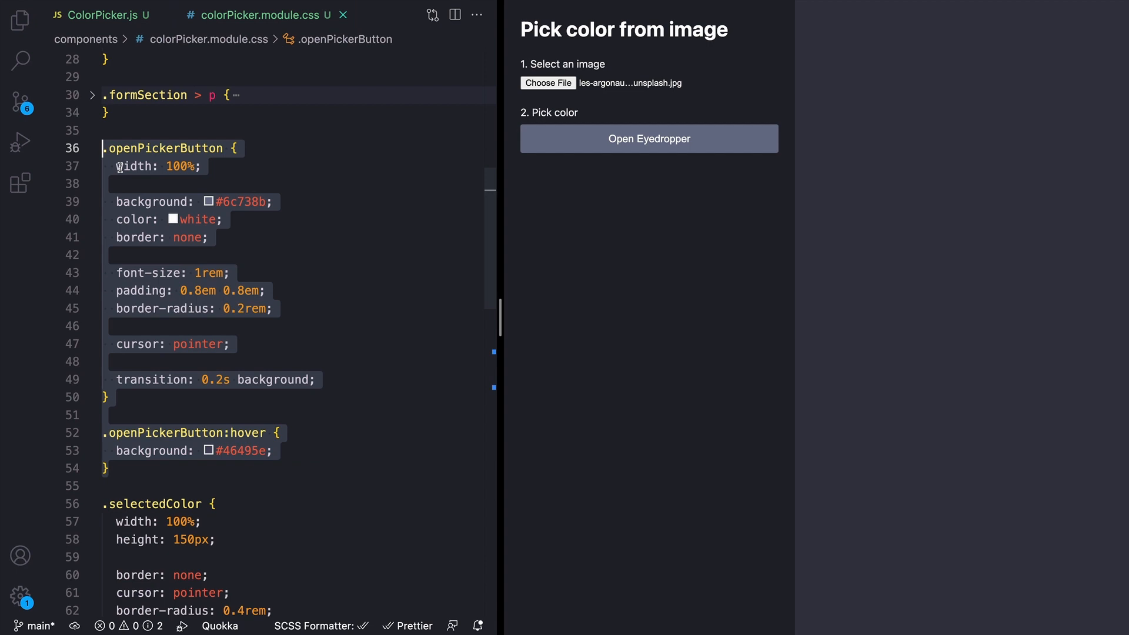
click(172, 190)
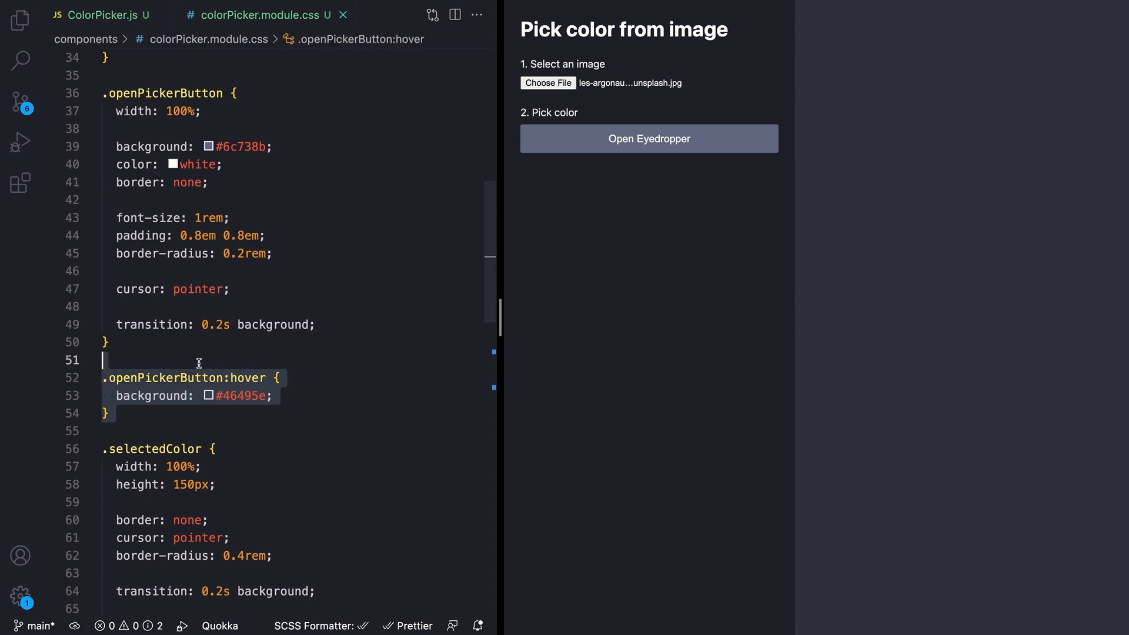
click(82, 17)
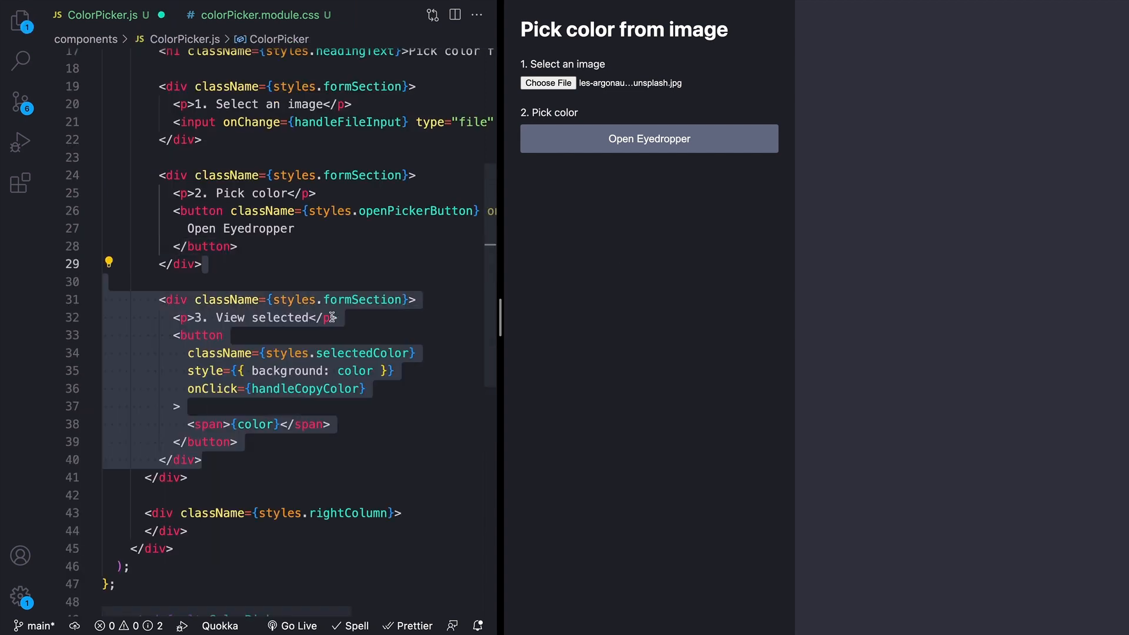
- Review the new markup and save so the preview shows the #5524e7 swatch
scroll(down, 3)
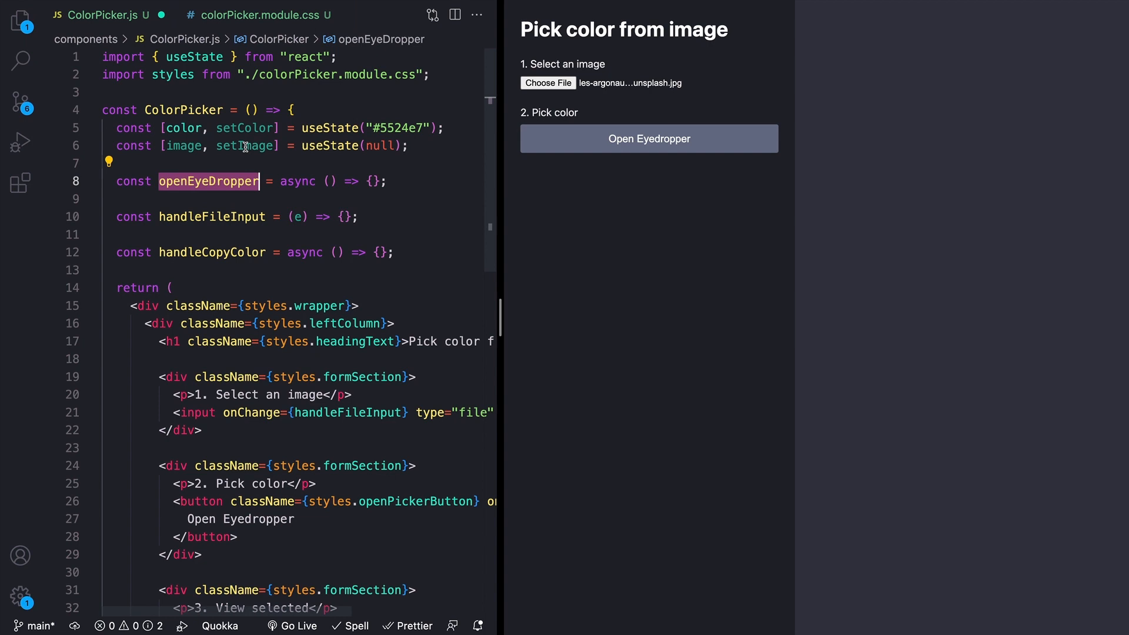
click(390, 128)
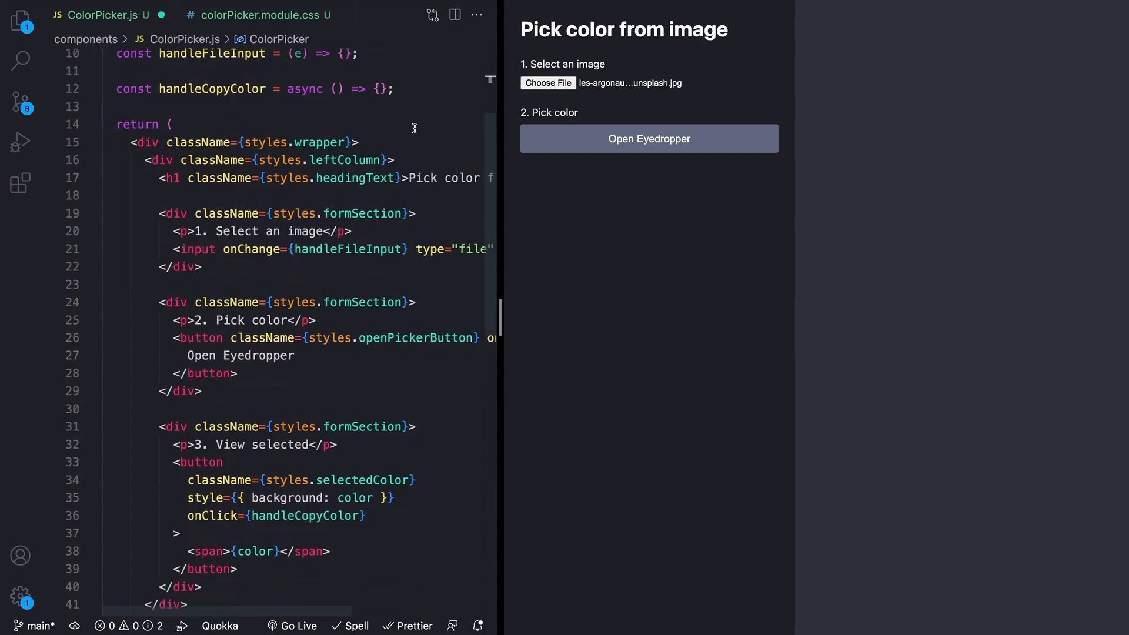
scroll(down, 3)
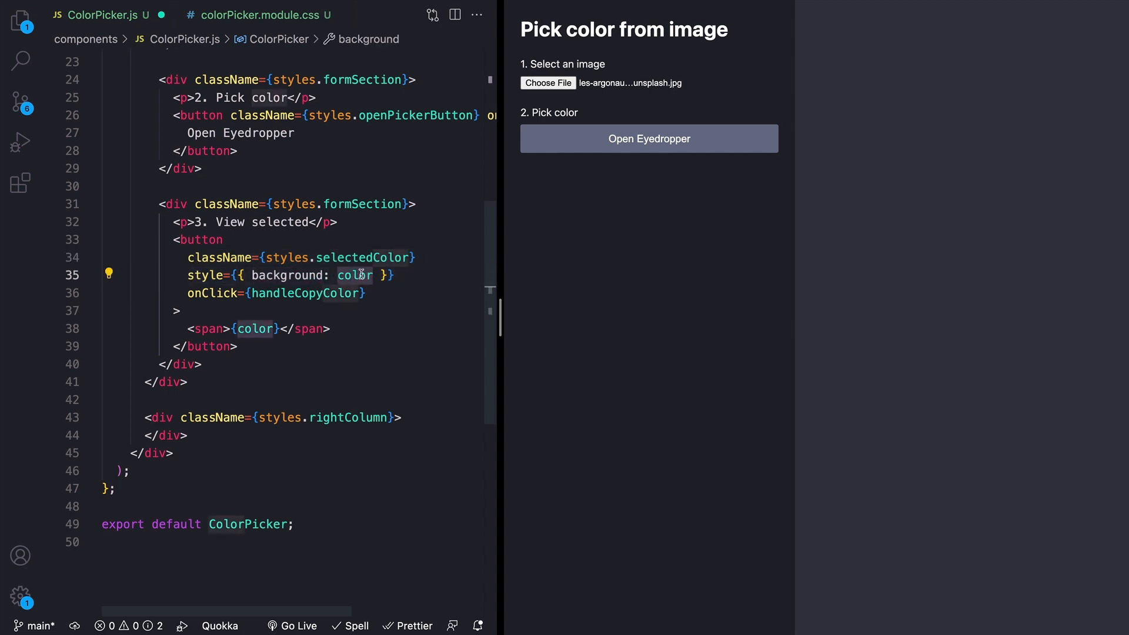
mouse_move(354, 275)
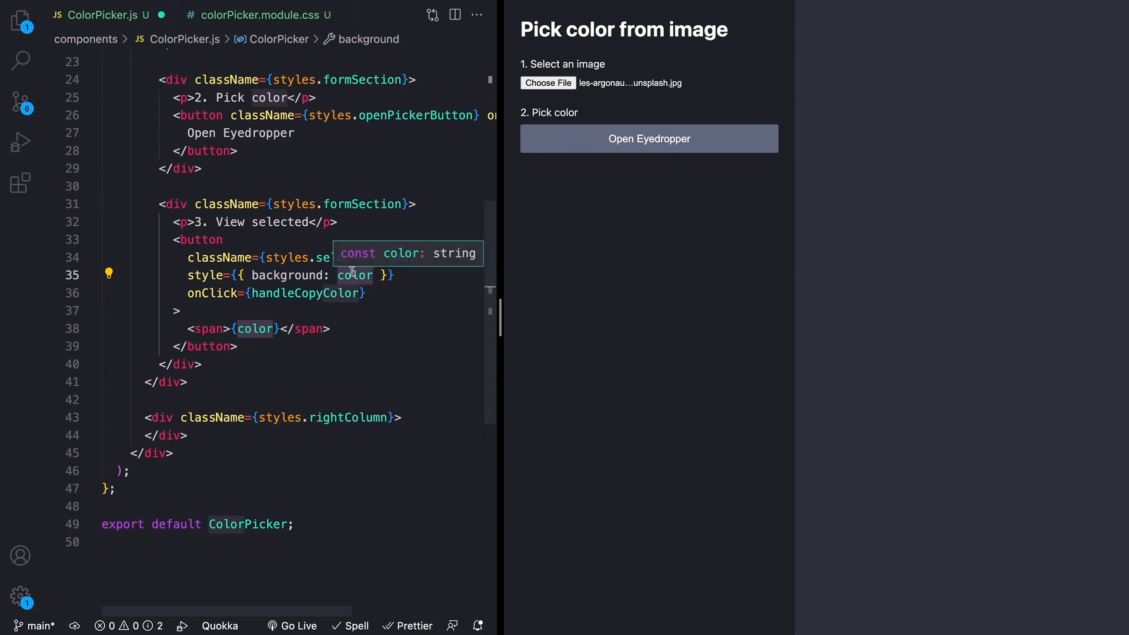
click(331, 294)
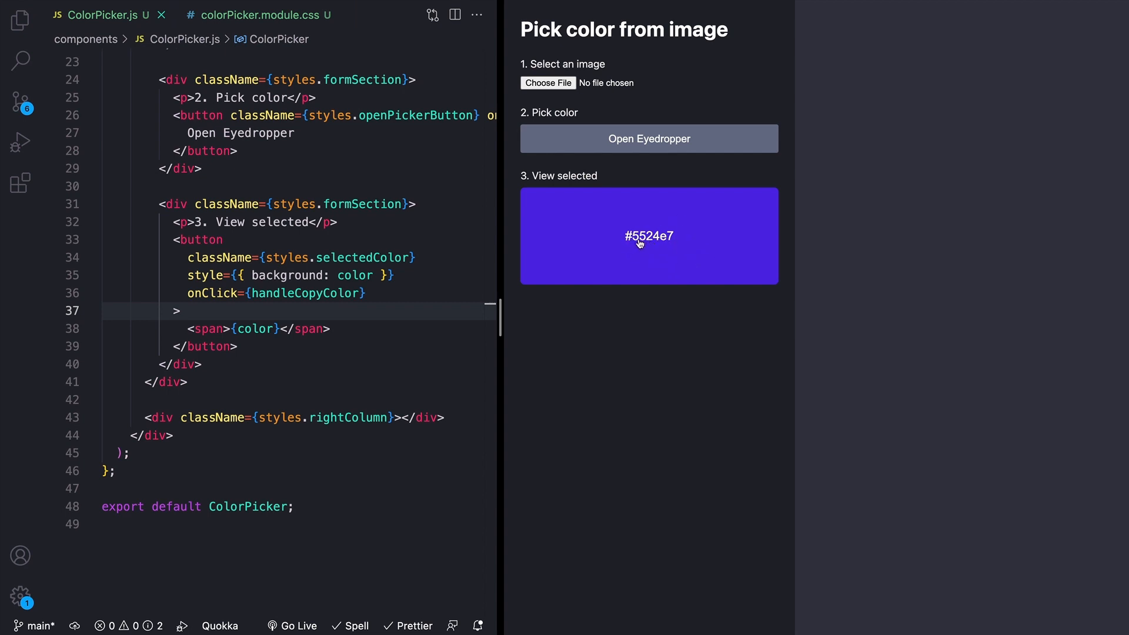
mouse_move(662, 247)
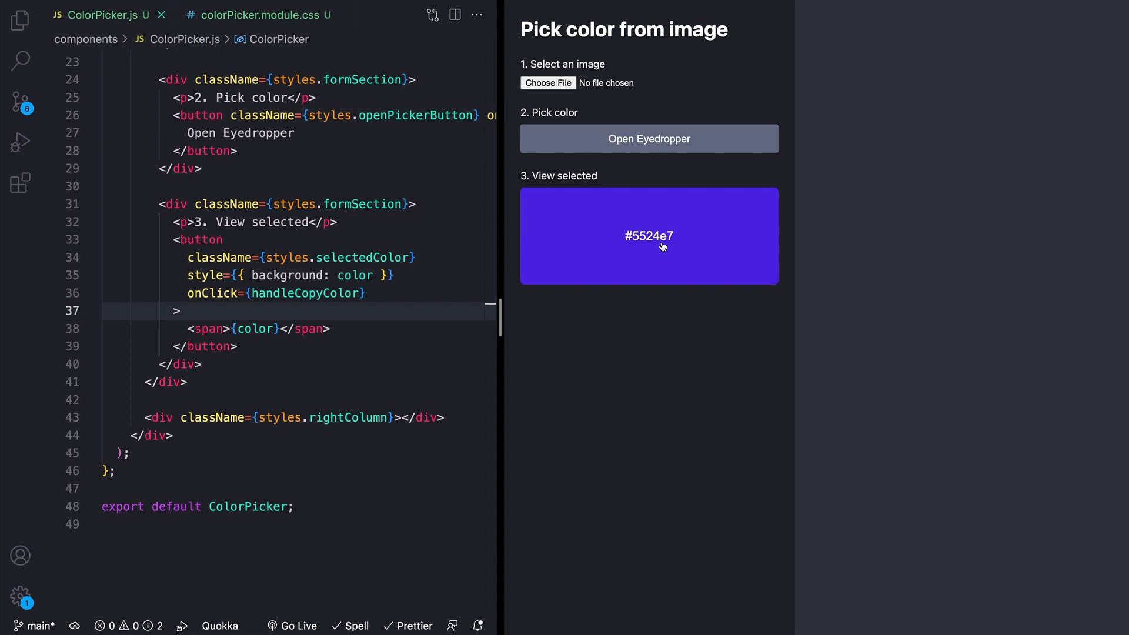
mouse_move(680, 249)
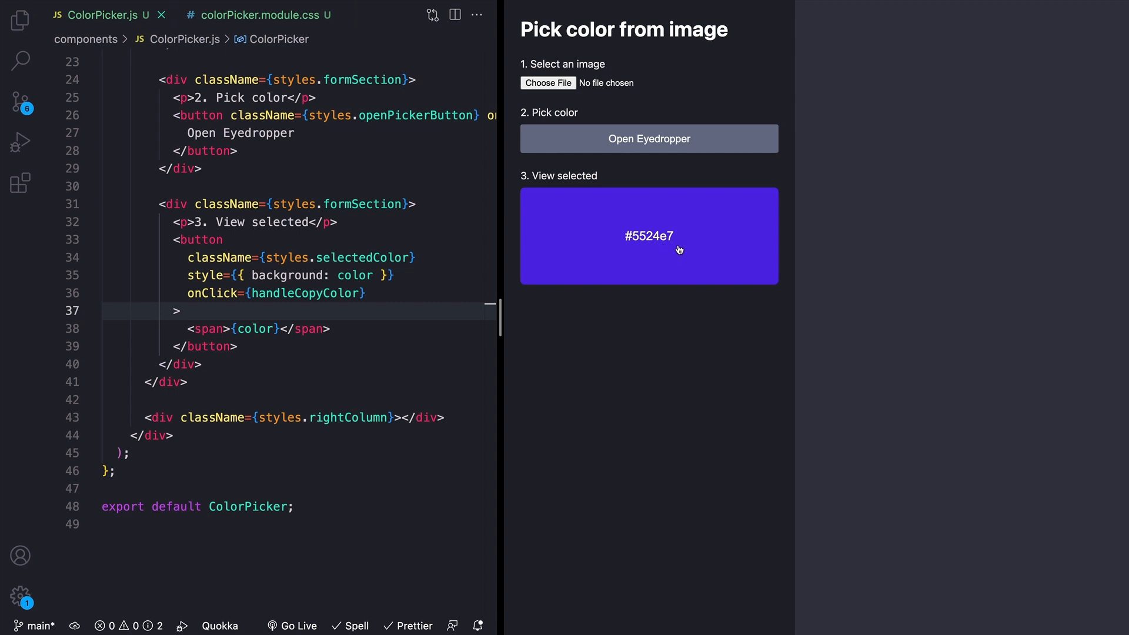
mouse_move(650, 247)
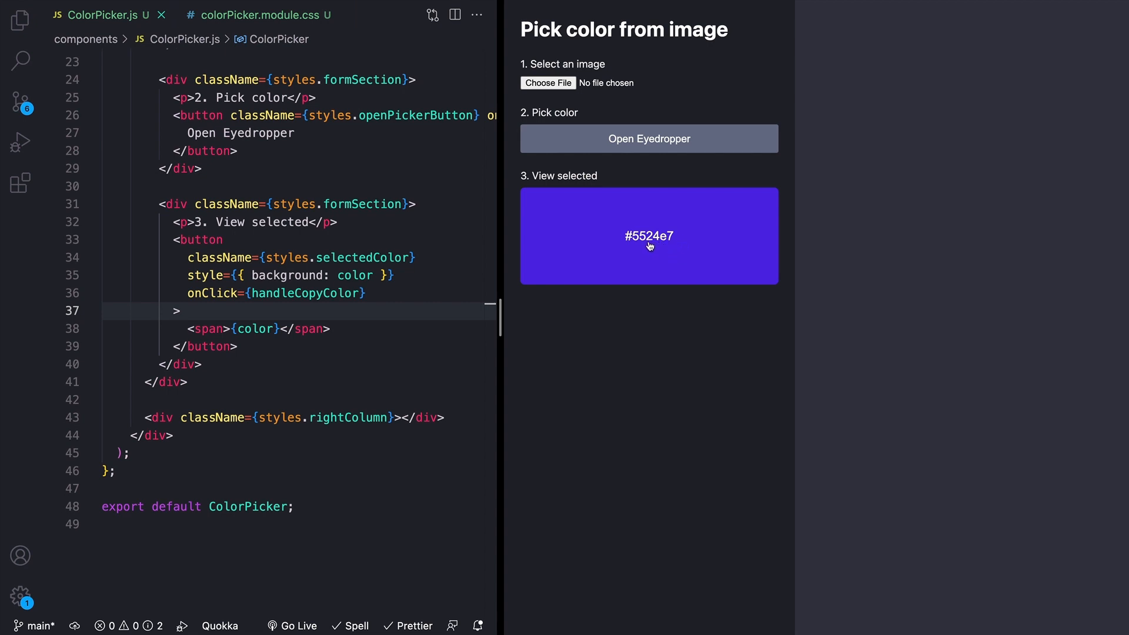
mouse_move(735, 255)
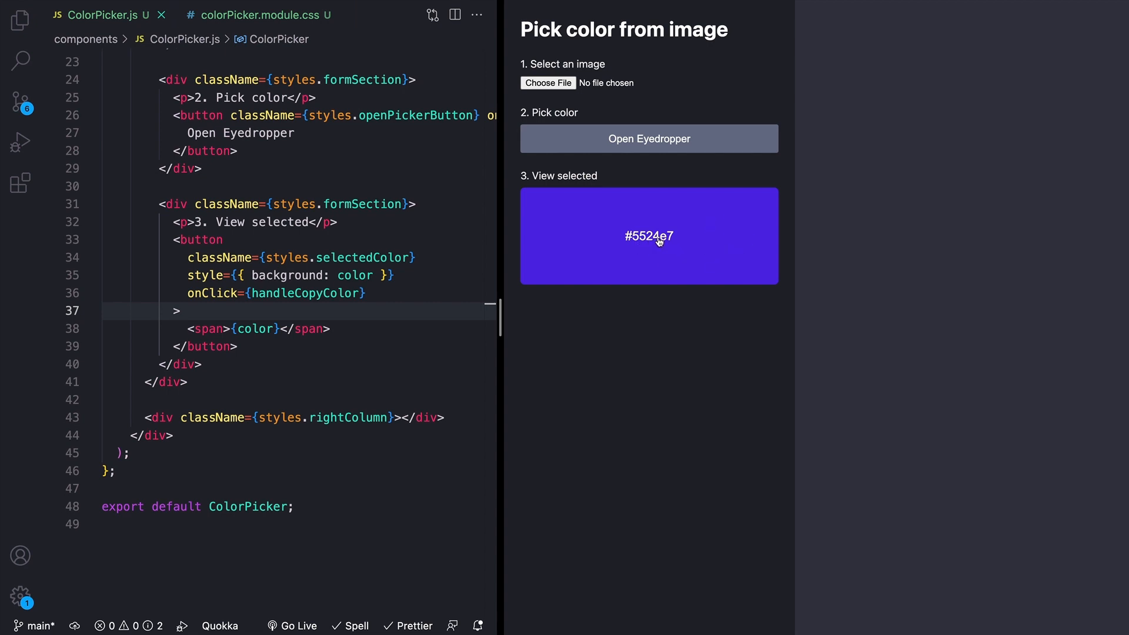
mouse_move(652, 244)
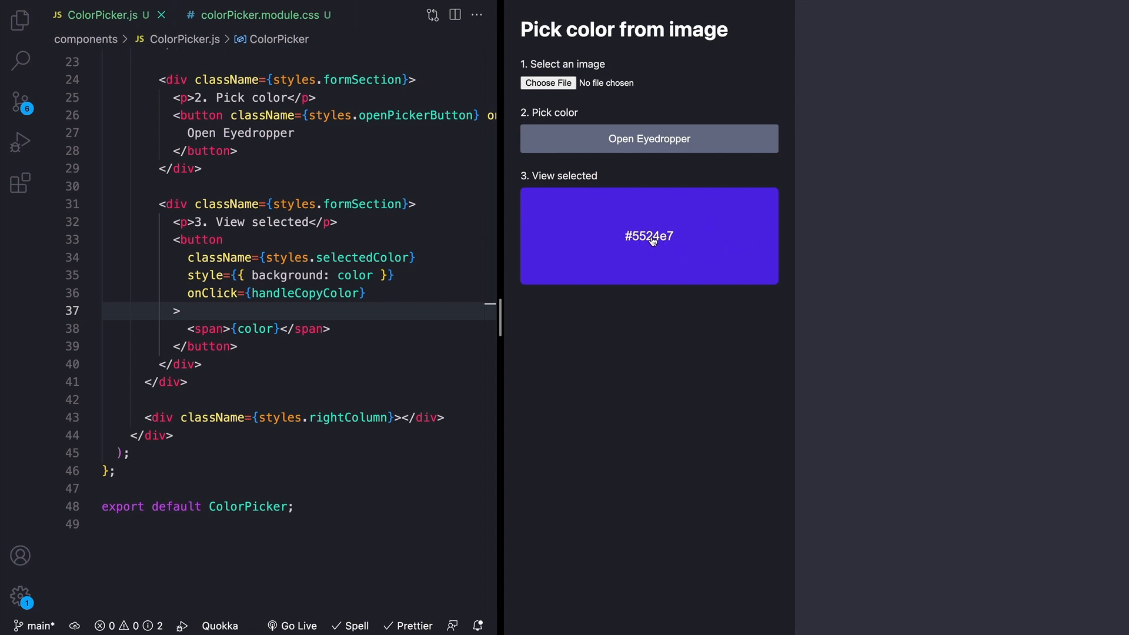
mouse_move(661, 249)
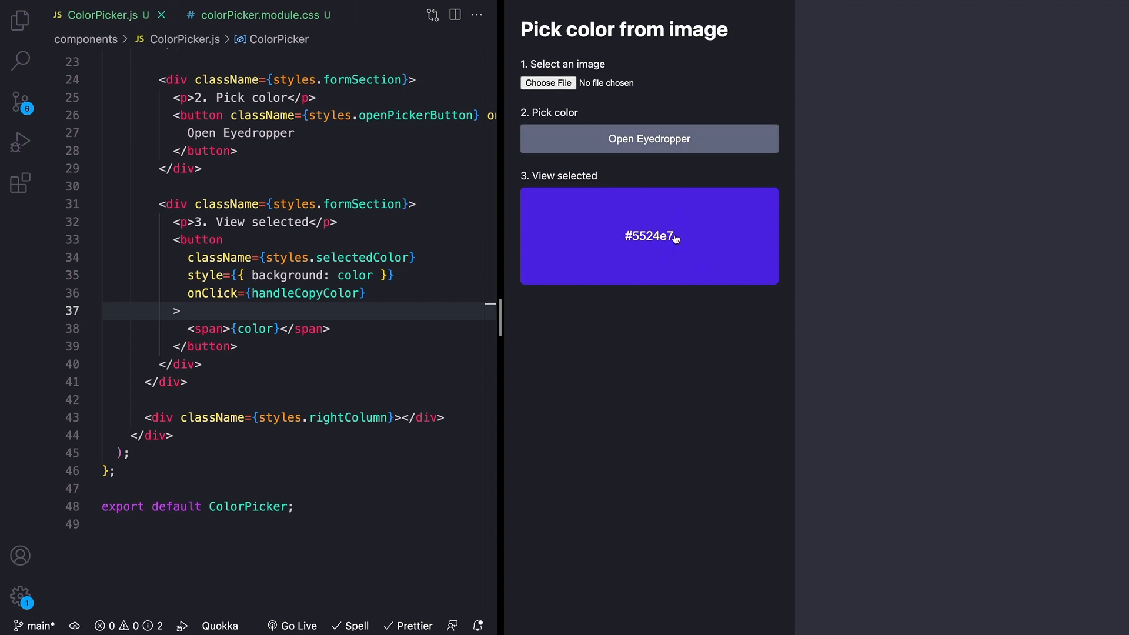
mouse_move(693, 235)
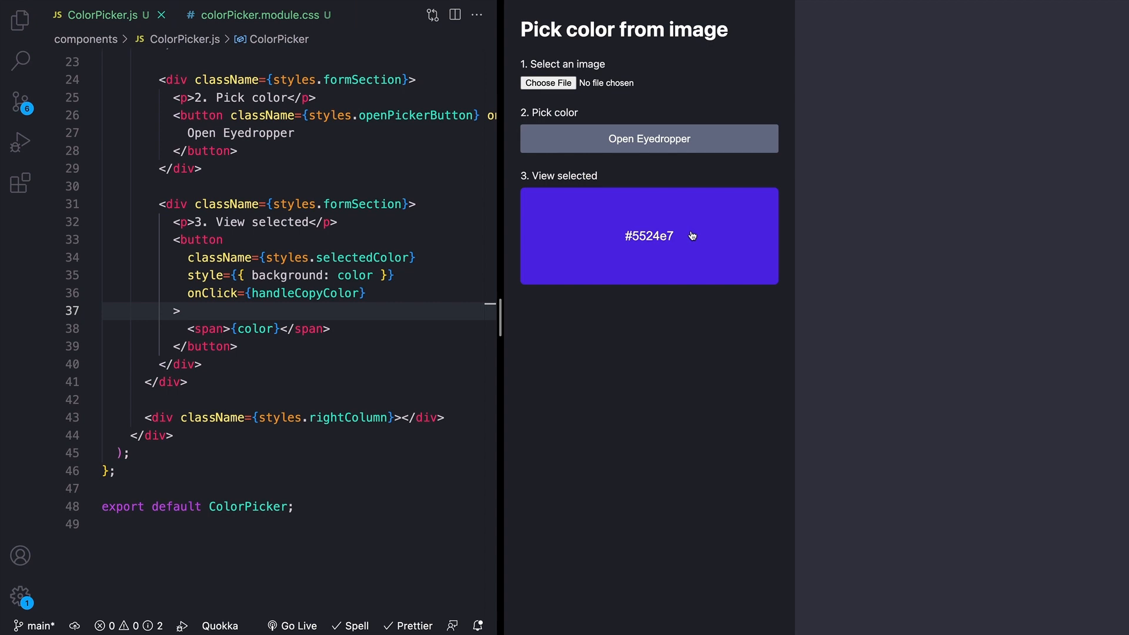
mouse_move(713, 217)
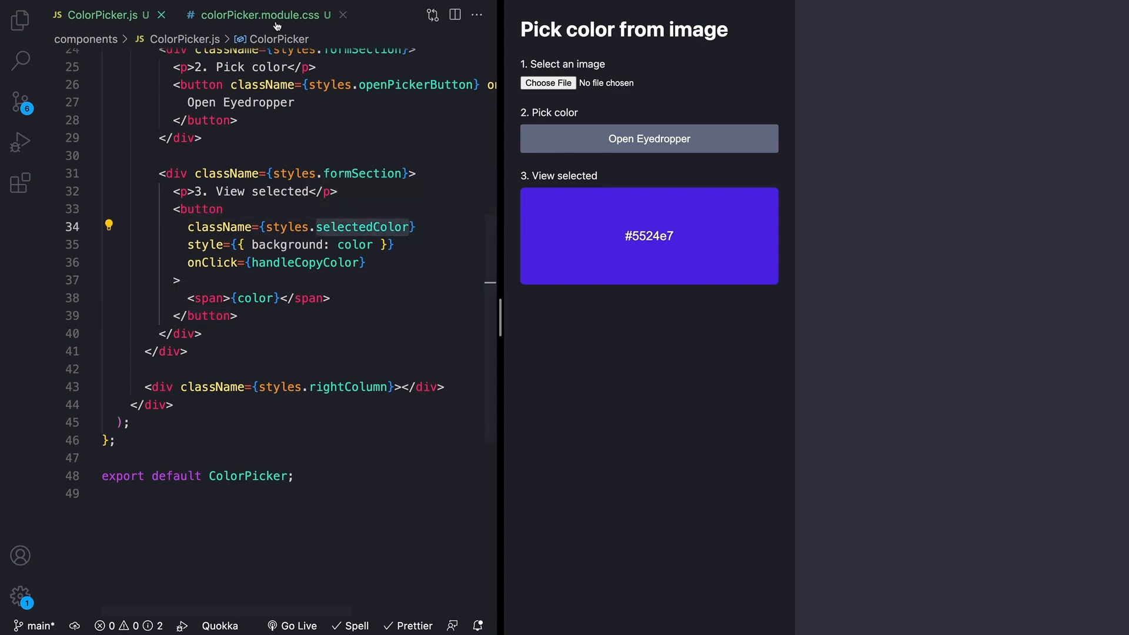
click(261, 15)
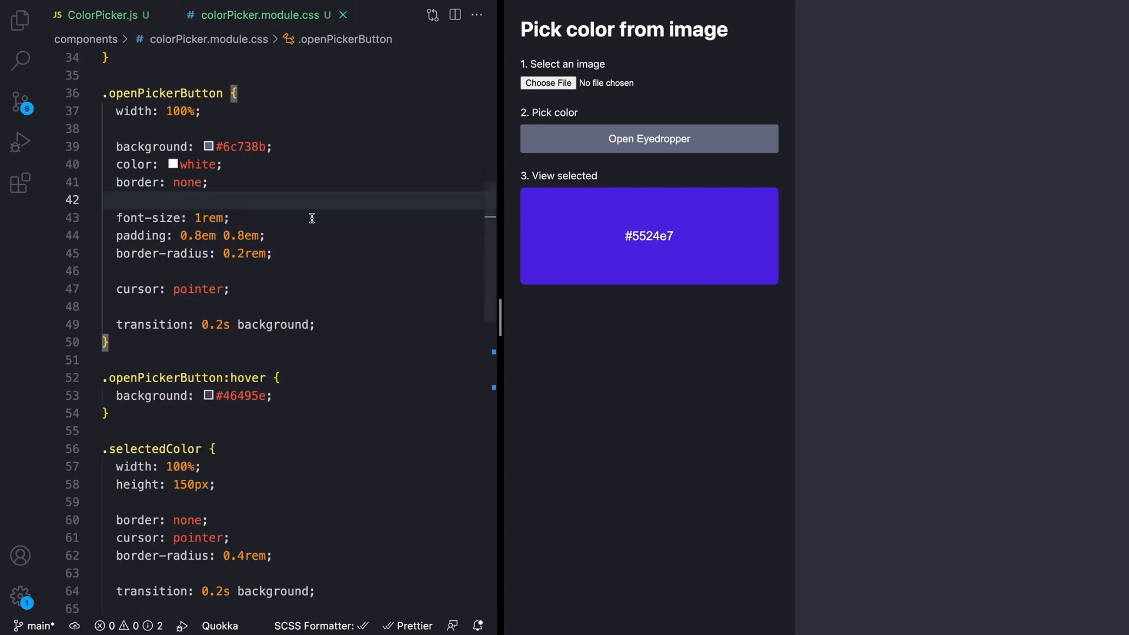
scroll(down, 3)
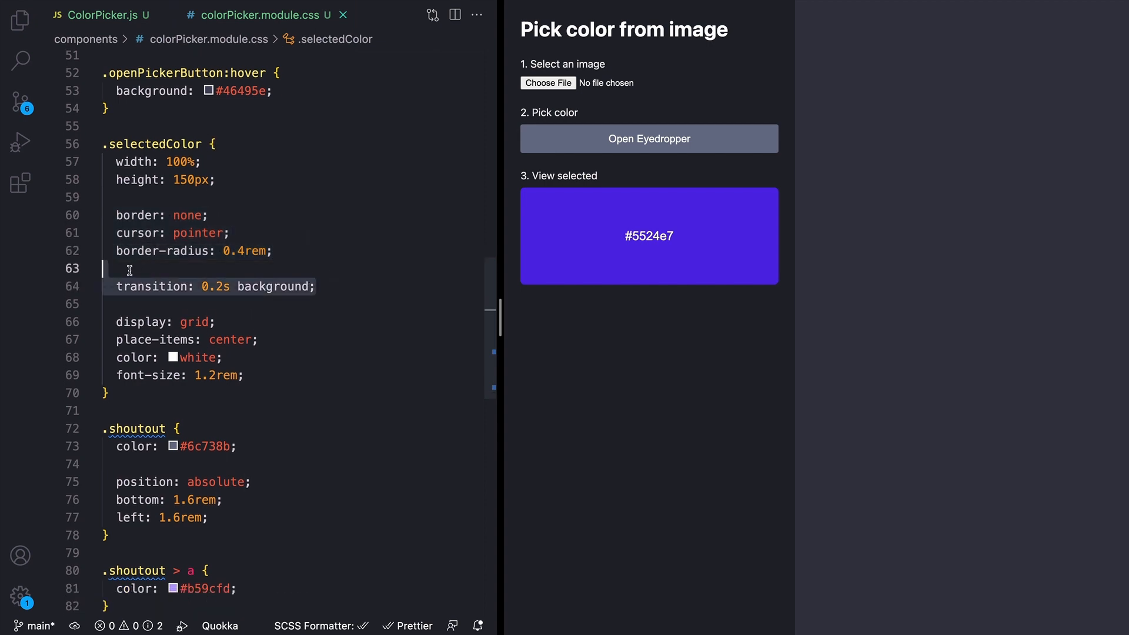
mouse_move(116, 286)
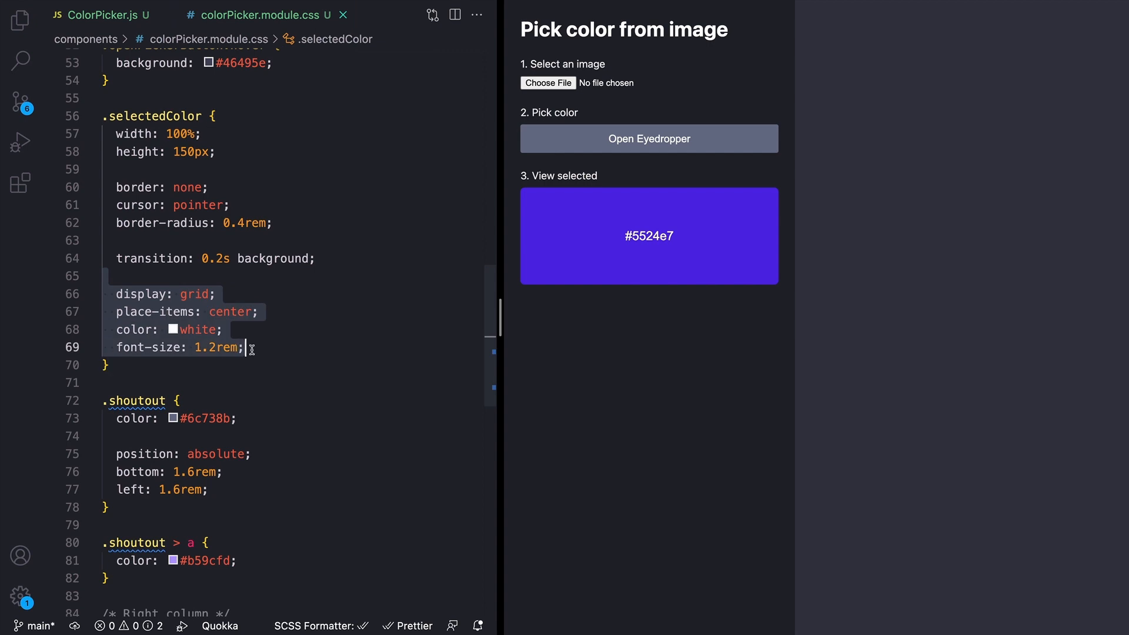
click(94, 16)
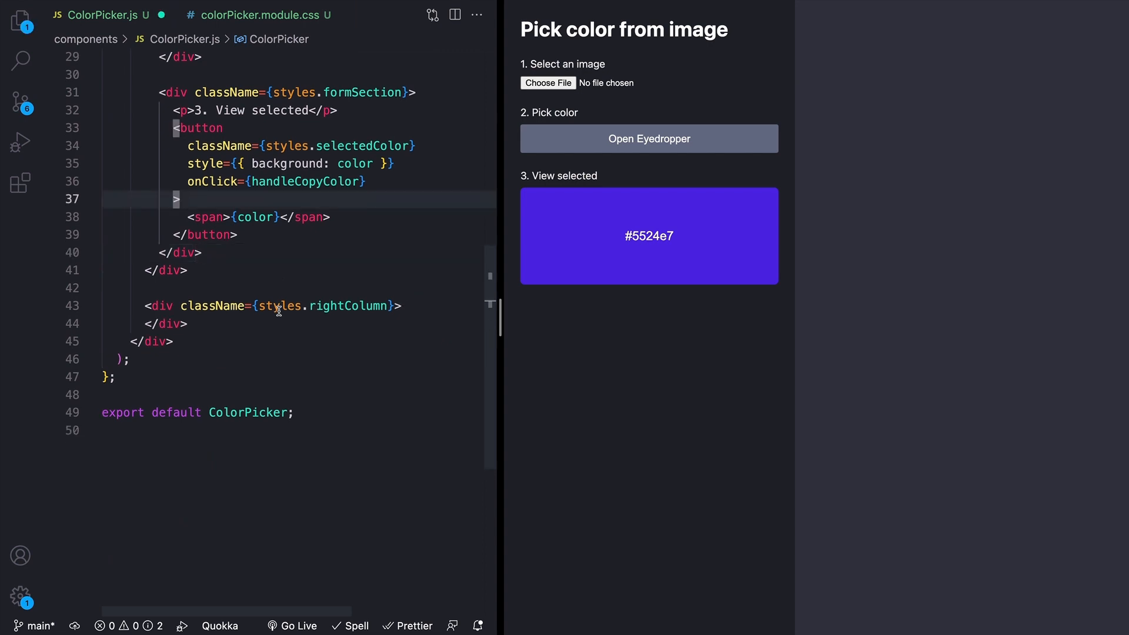
- Add a shoutout span reading 'Made with ❤ by' with an anchor link and save
text(<span className={styles.shoutout}>)
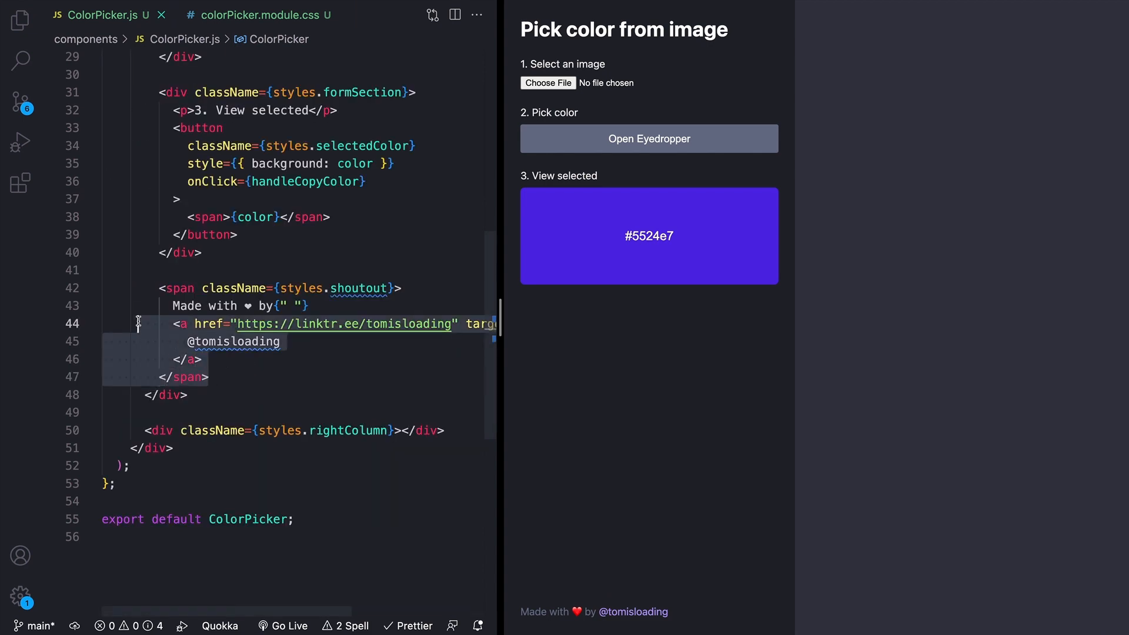
mouse_move(158, 288)
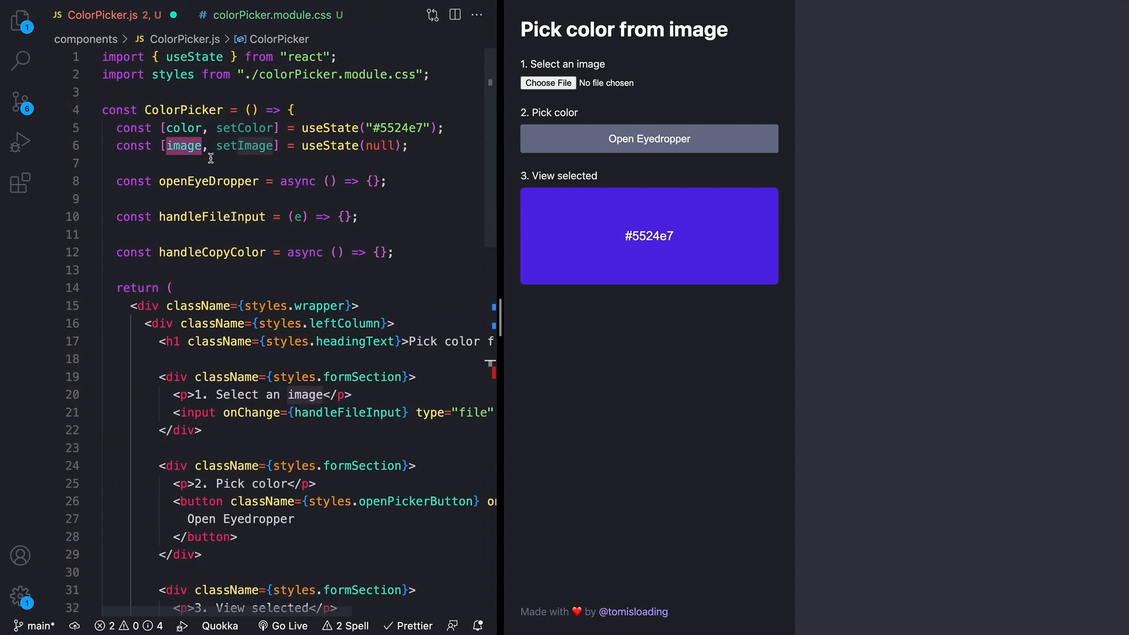
mouse_move(374, 146)
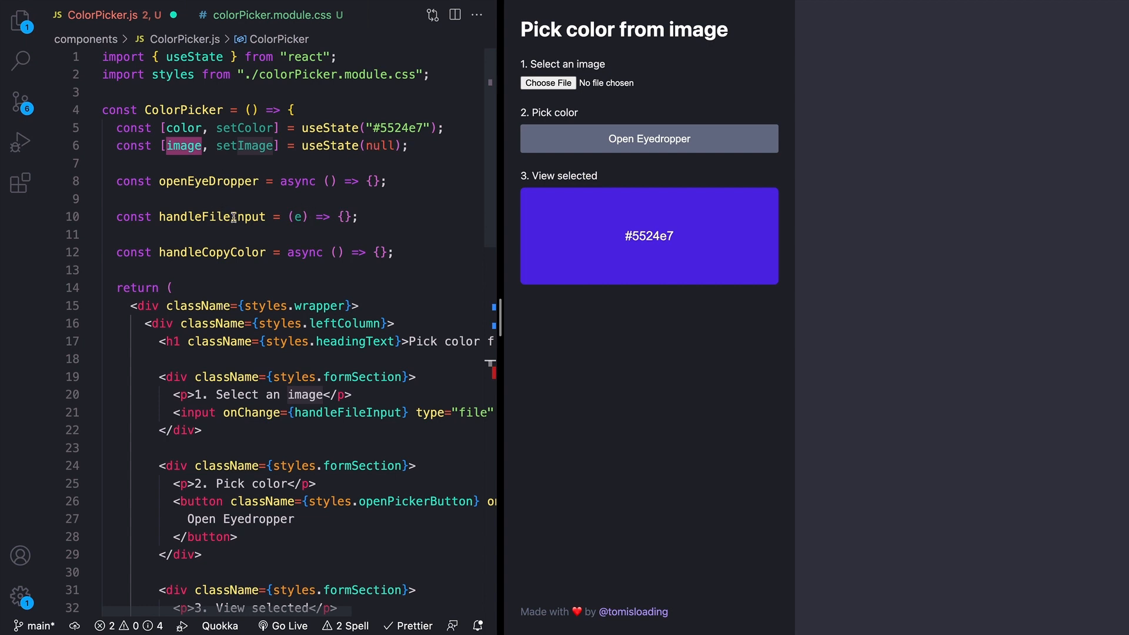
- Render img src={image} plus a backgroundImage div inside rightColumn when image is set
scroll(down, 3)
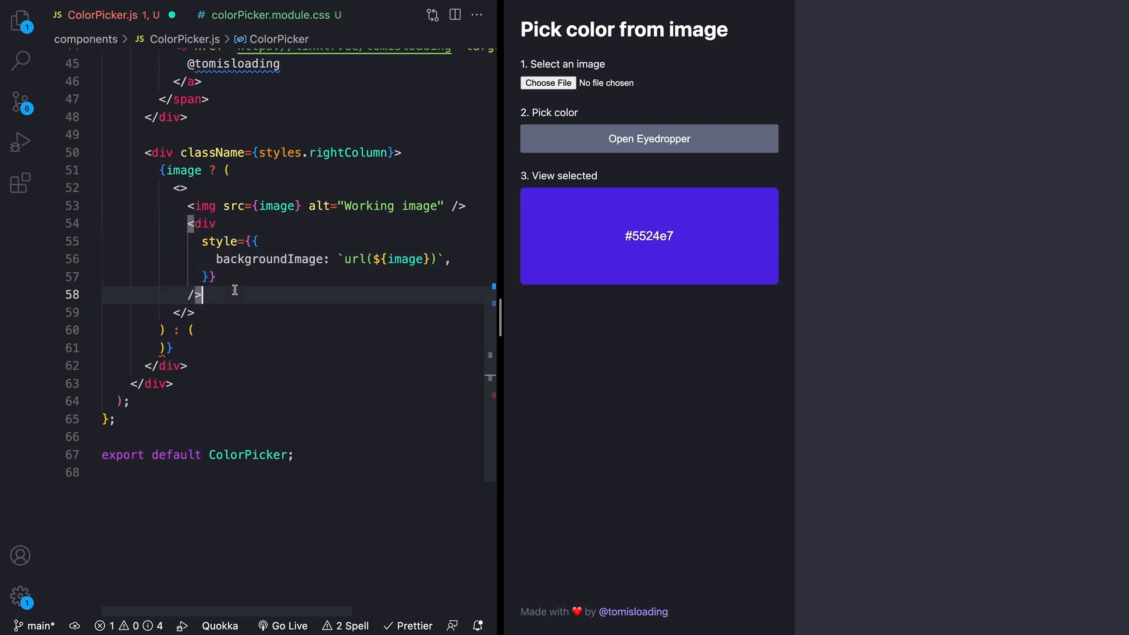
mouse_move(952, 248)
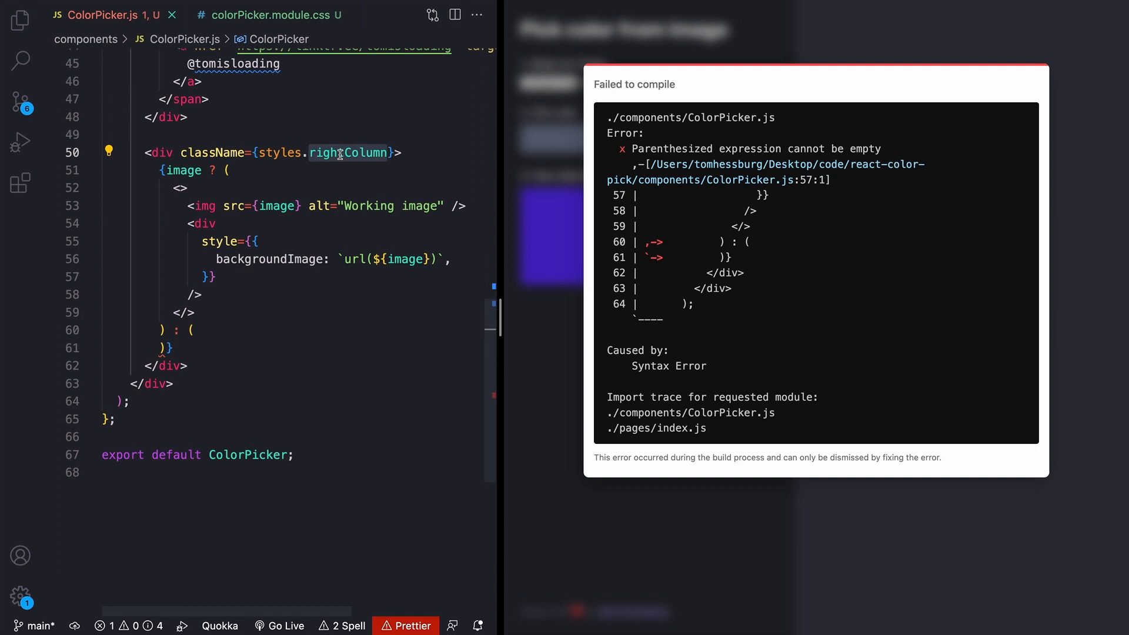
click(270, 15)
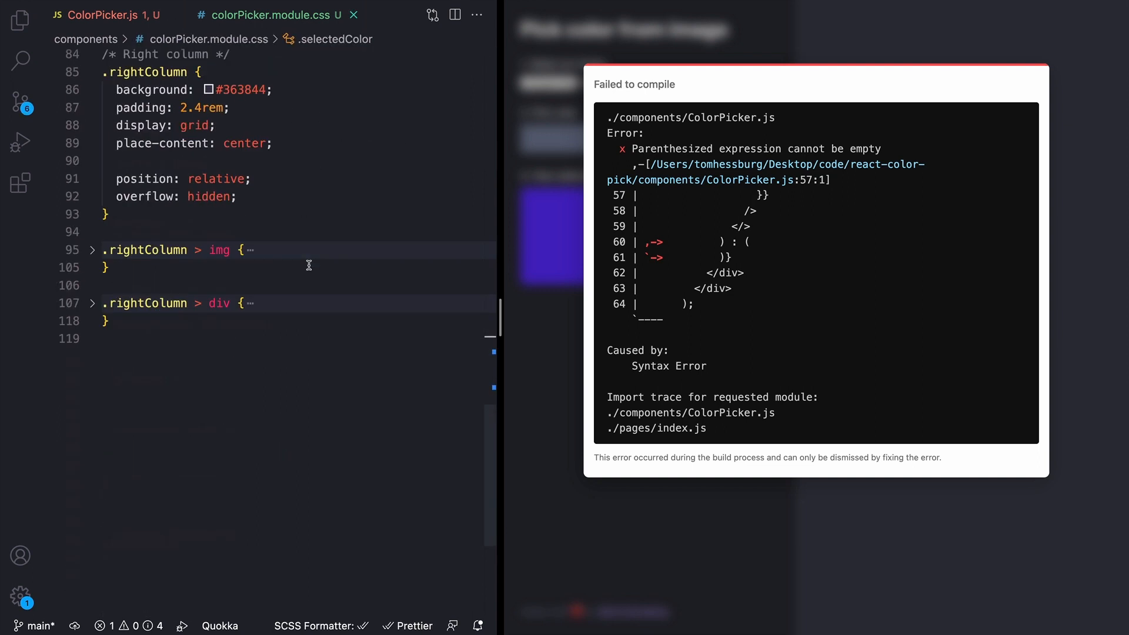
click(91, 303)
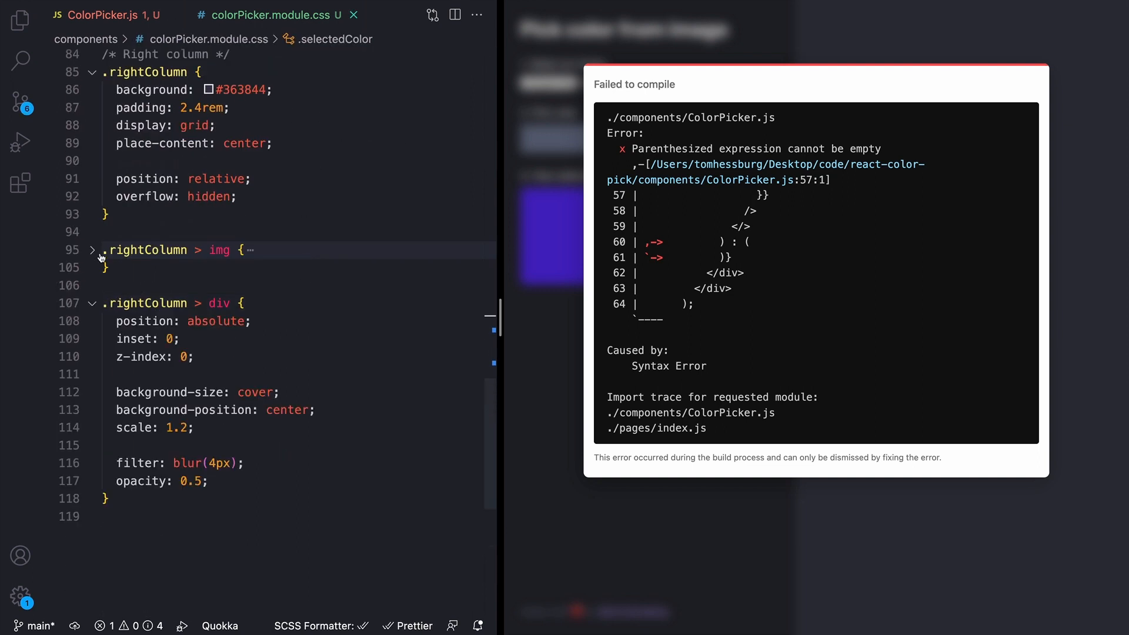
click(91, 250)
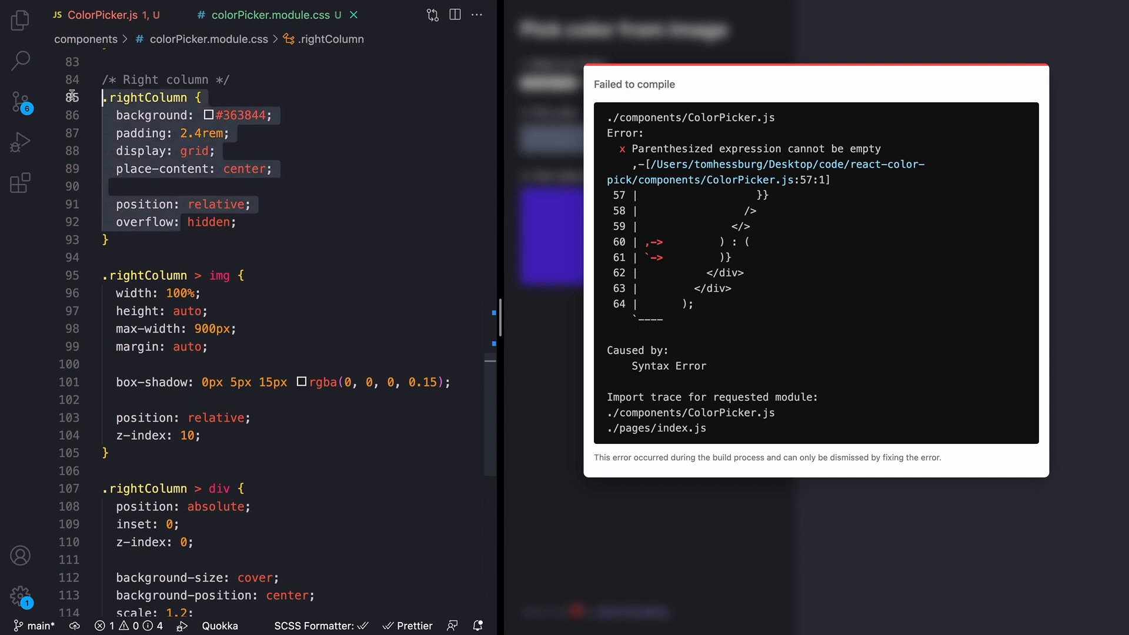
scroll(down, 3)
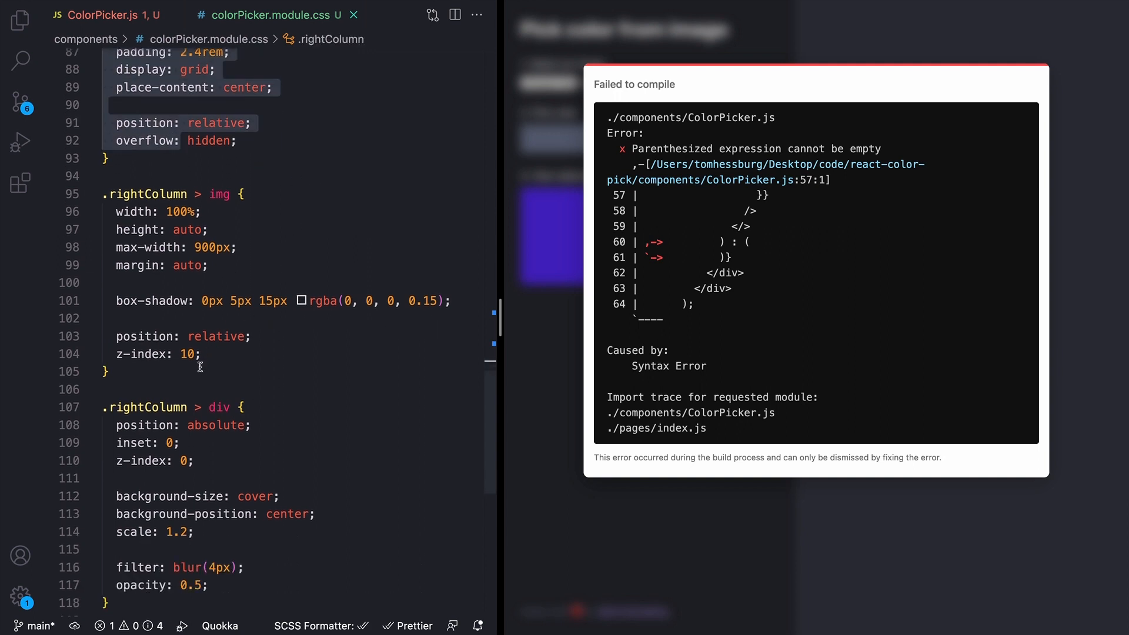
click(202, 183)
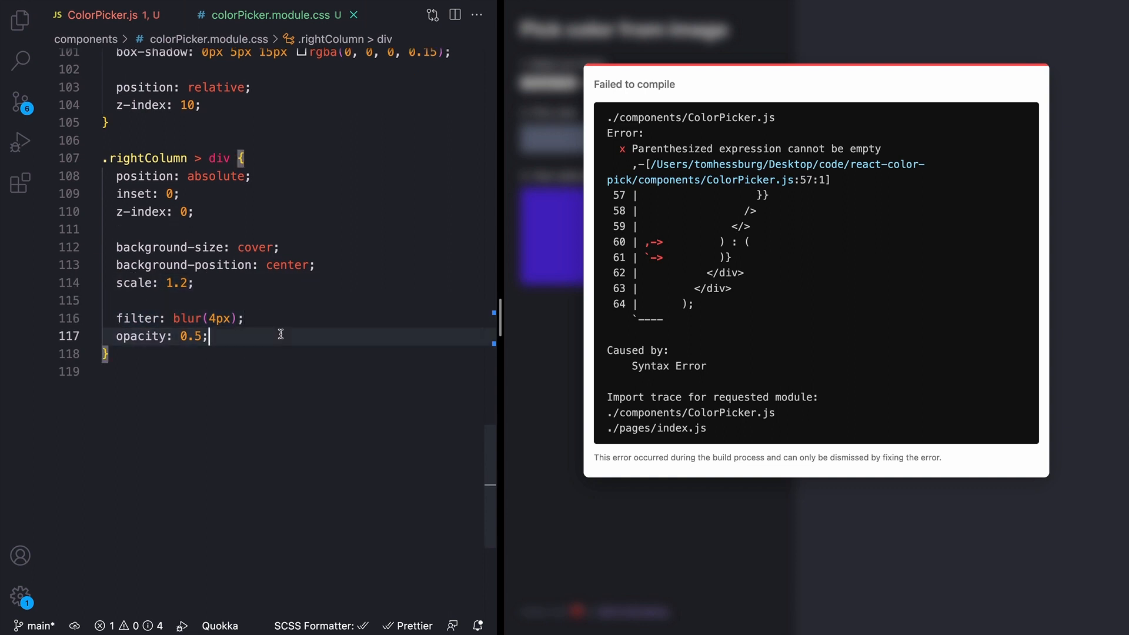
- Correct the JSX around the image/svg conditional in ColorPicker.js and save
click(106, 16)
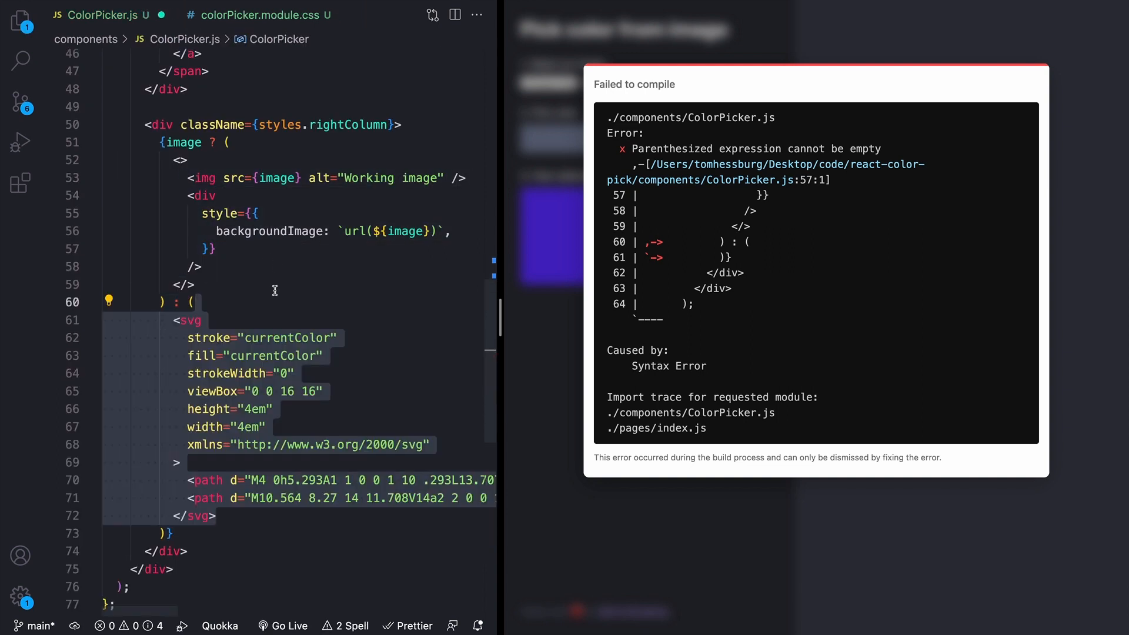
scroll(down, 3)
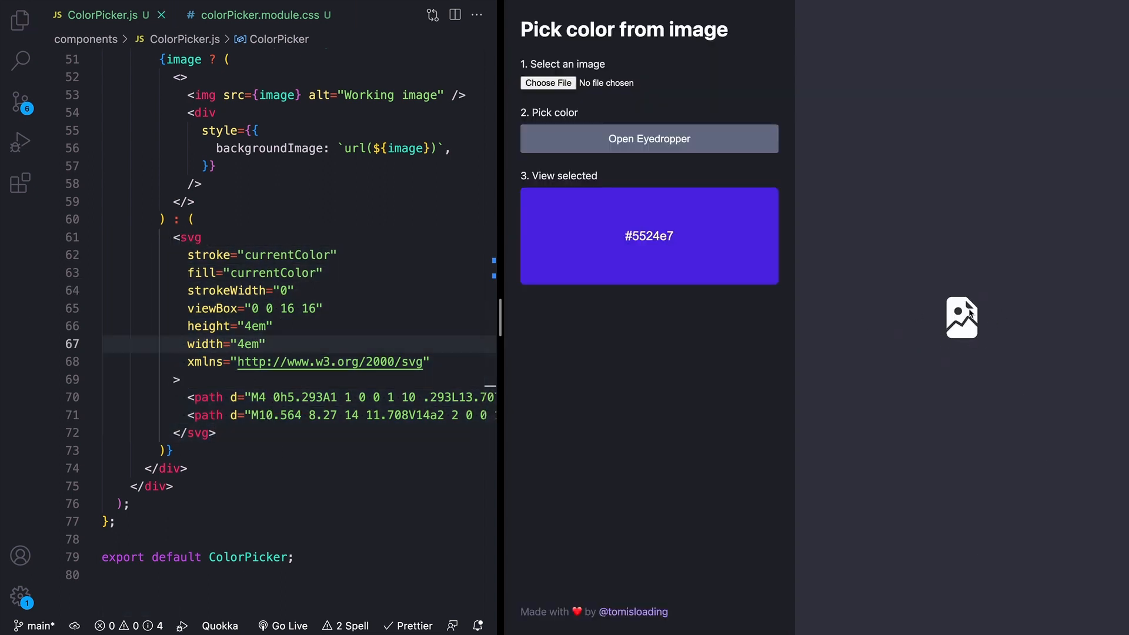
mouse_move(983, 352)
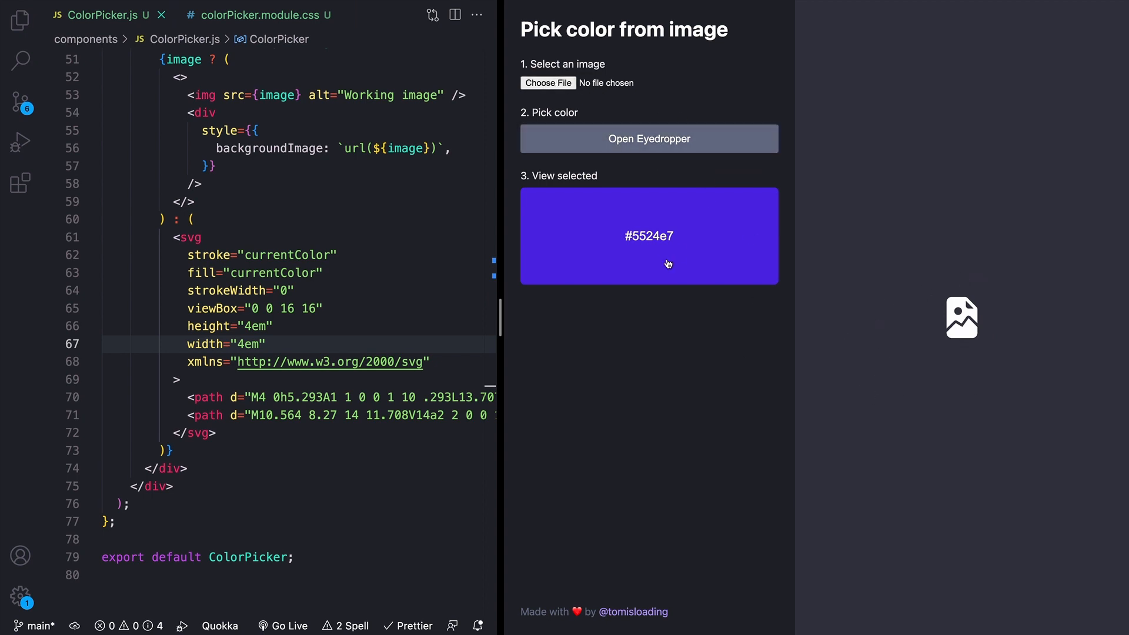
mouse_move(649, 242)
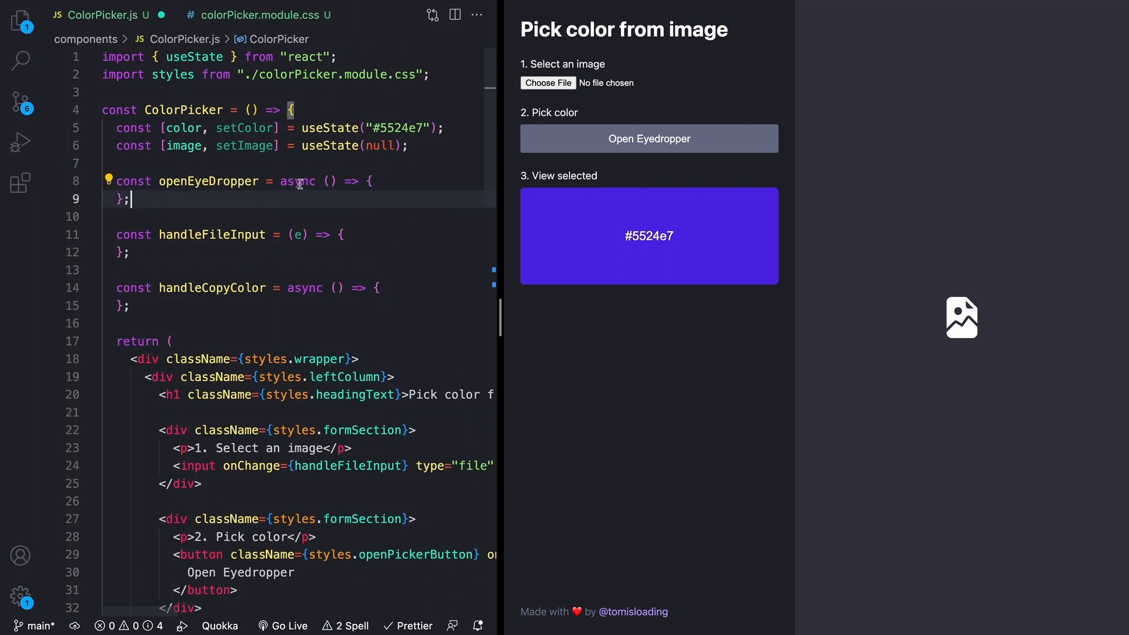
- Have openEyeDropper create an EyeDropper, await open() for sRGBHex, setColor it, and sample #363843
text(let eyeDropper = new EyeDropper();)
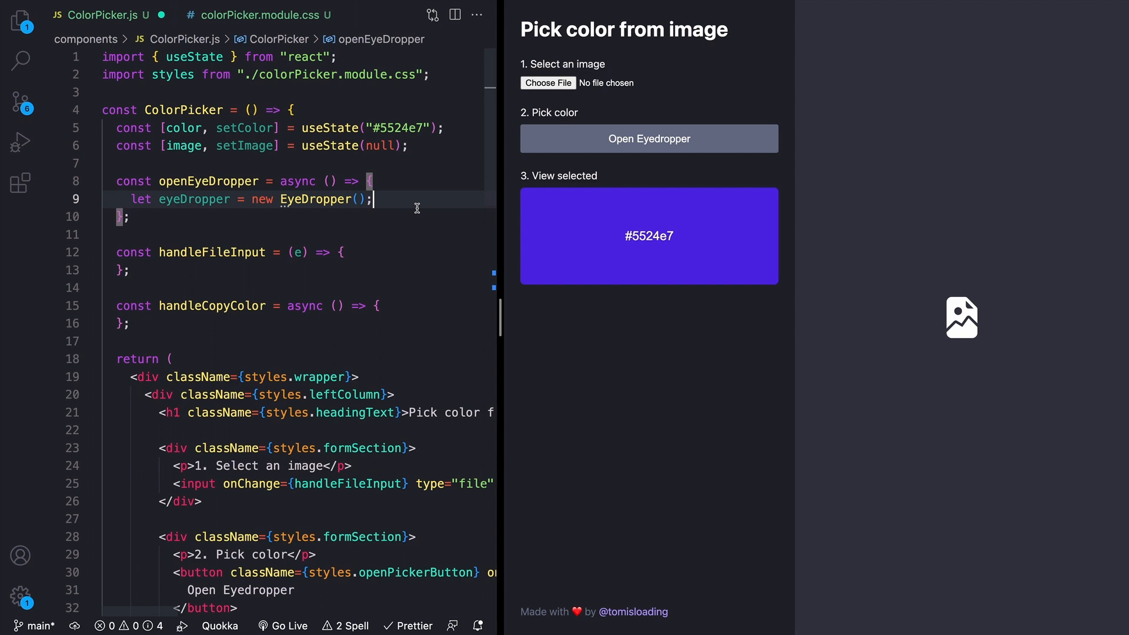
mouse_move(404, 217)
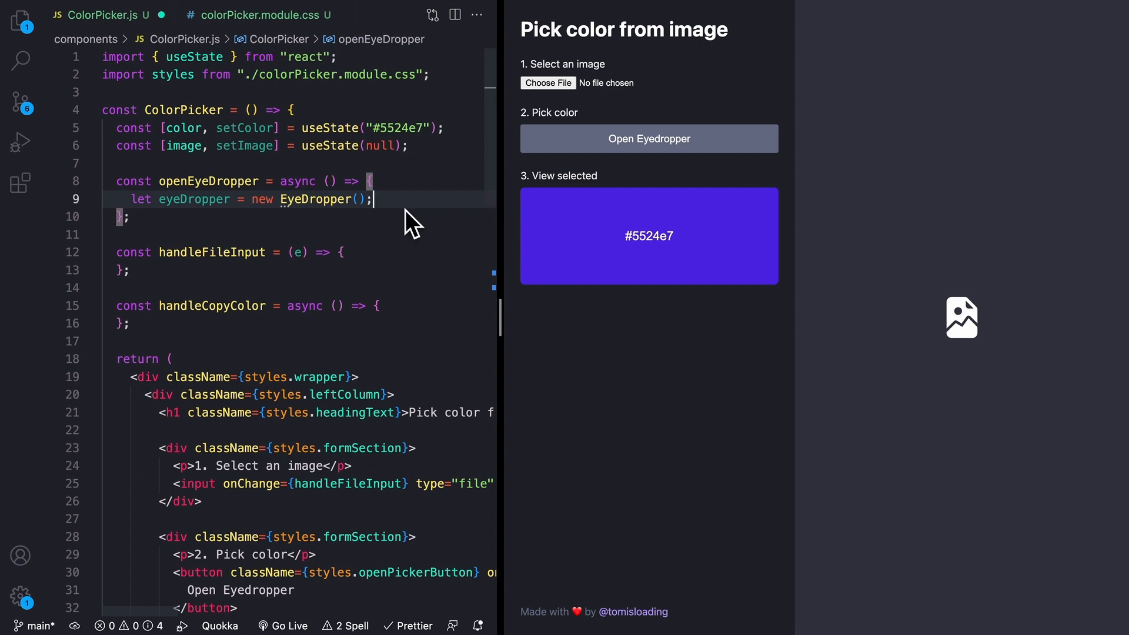
text(const { sRGBHex } = await eyeDropper.open();)
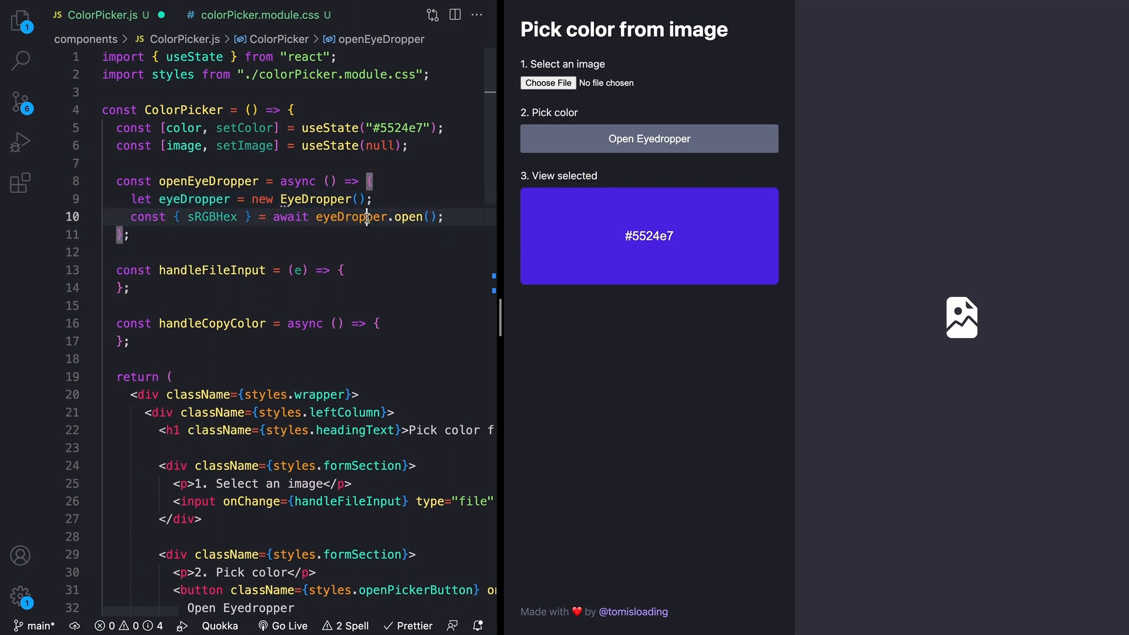
click(445, 216)
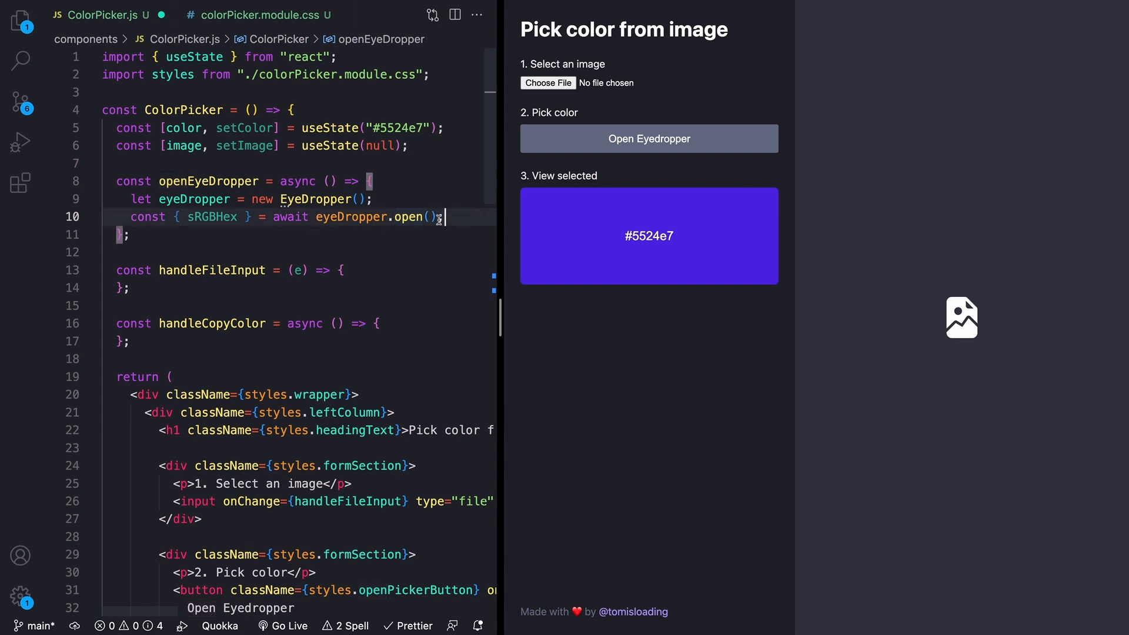
double_click(289, 217)
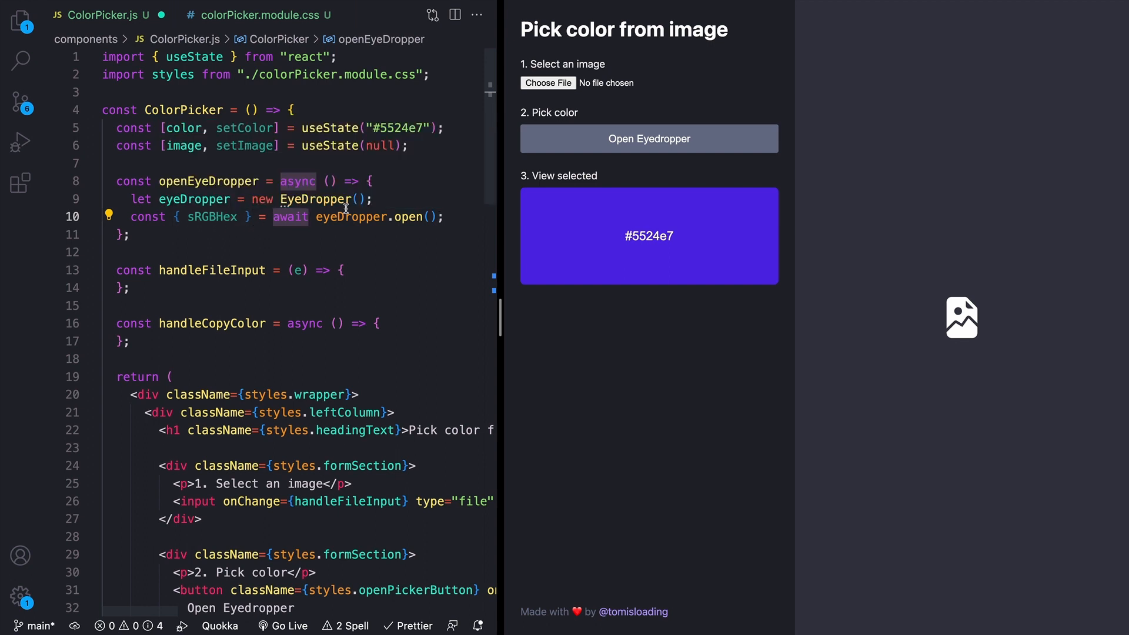
text(setColor(sRGBHex);)
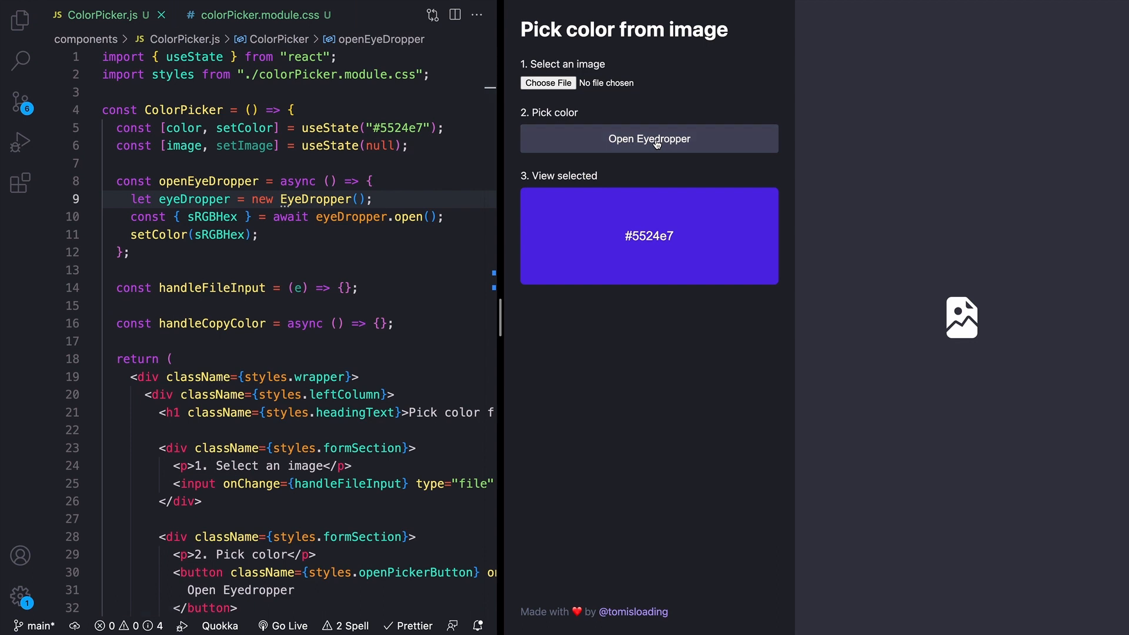
mouse_move(276, 202)
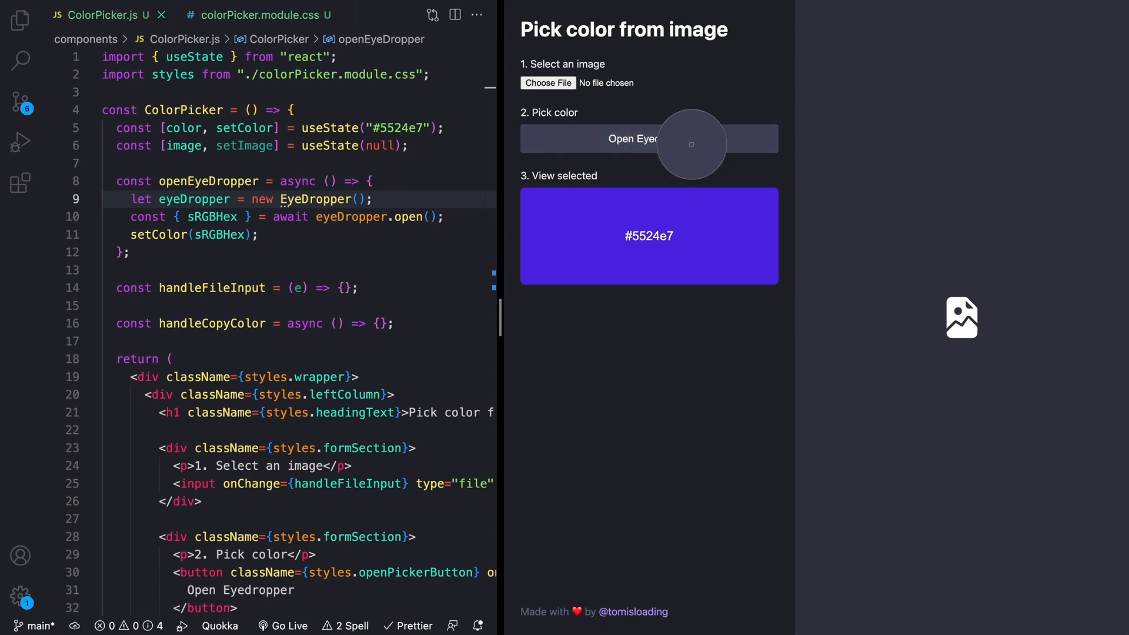
mouse_move(736, 242)
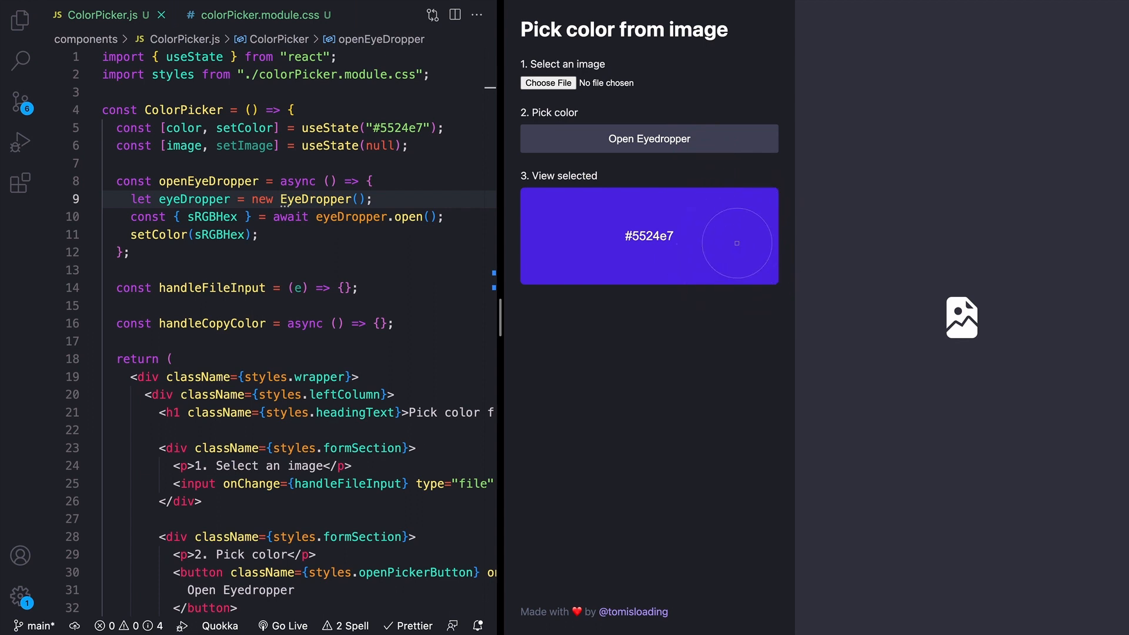
click(649, 138)
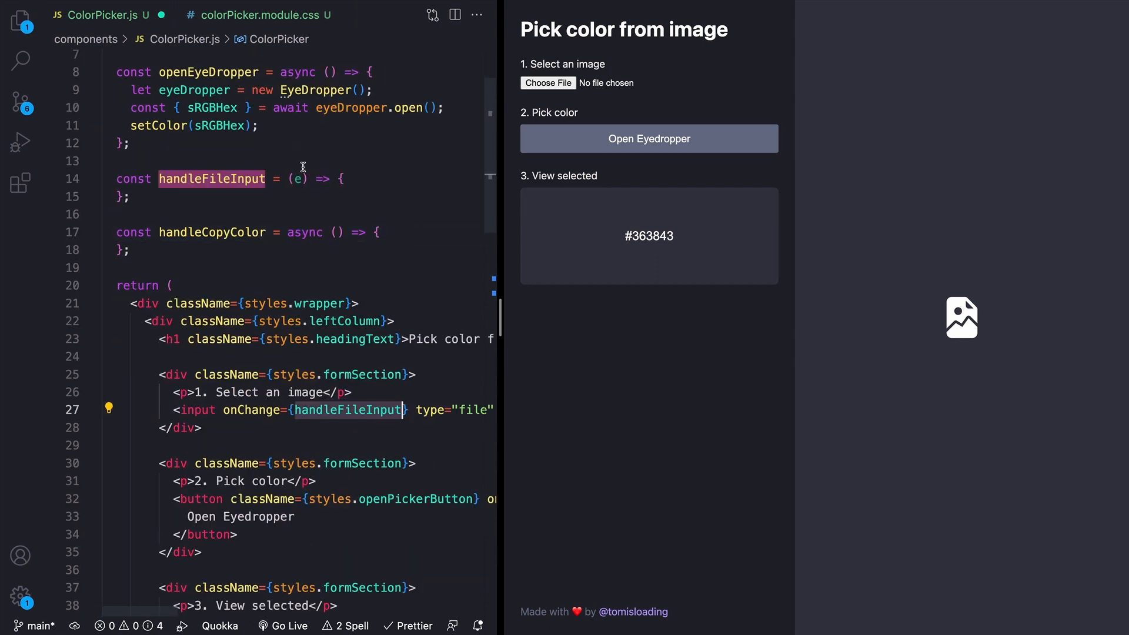
- Call setImage(URL.createObjectURL(e.target.files[0])) in handleFileInput and search the file for 'image'
text(setImage(URL.createObjectURL(e.target.files[0]));)
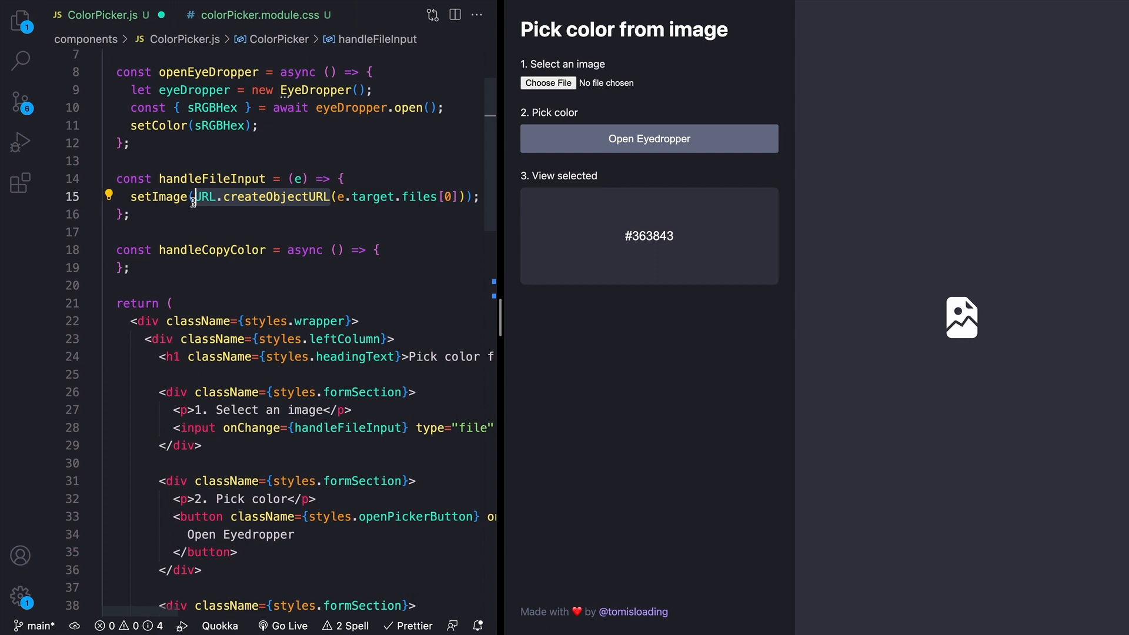
click(352, 198)
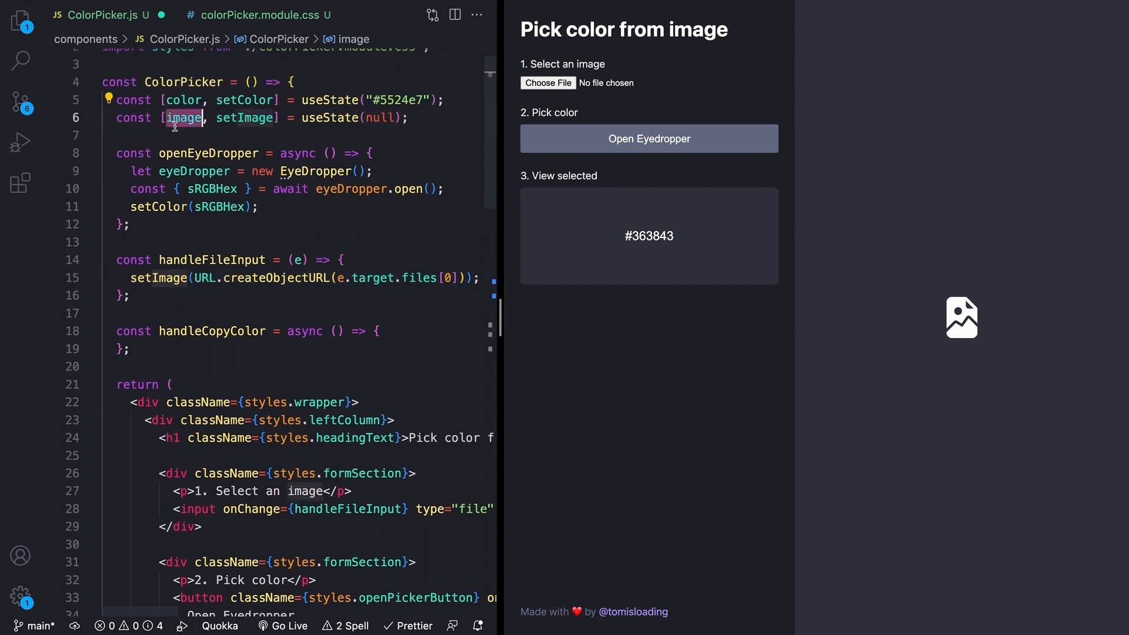
key(Ctrl+f)
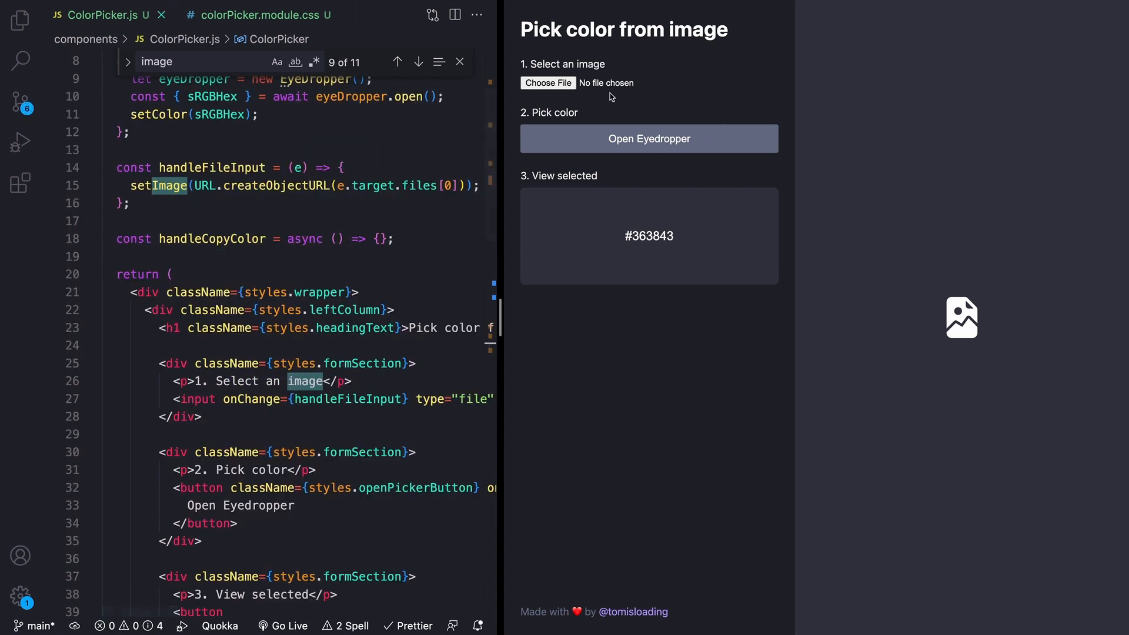
- Upload the steve-johnson rainbow paint image from Downloads and pick its red stripe, #f92244
click(548, 83)
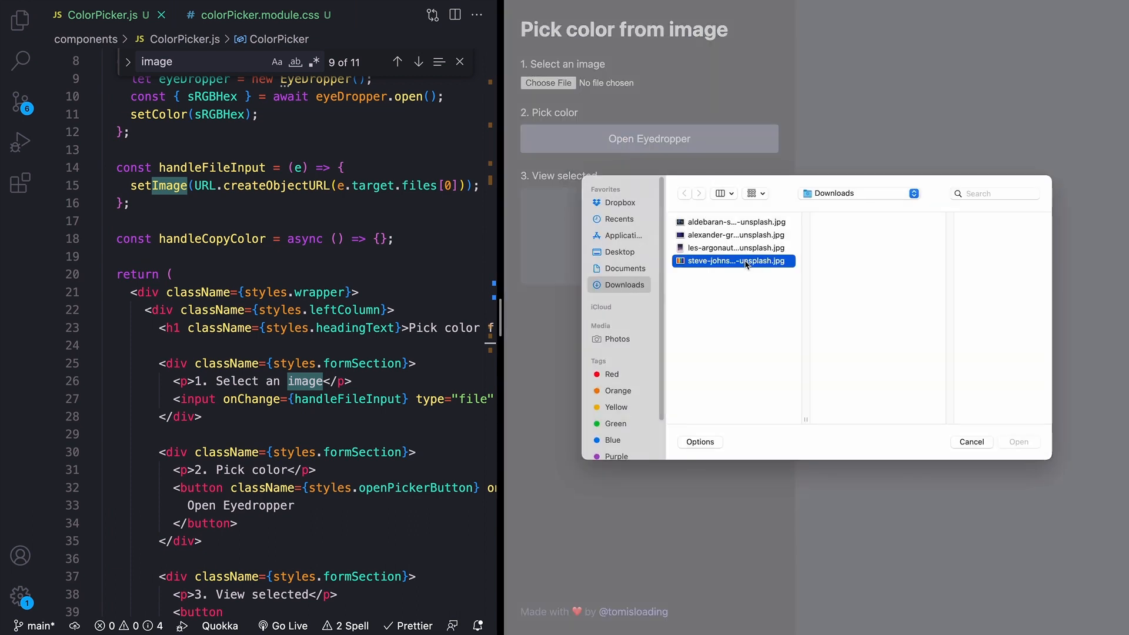
click(732, 261)
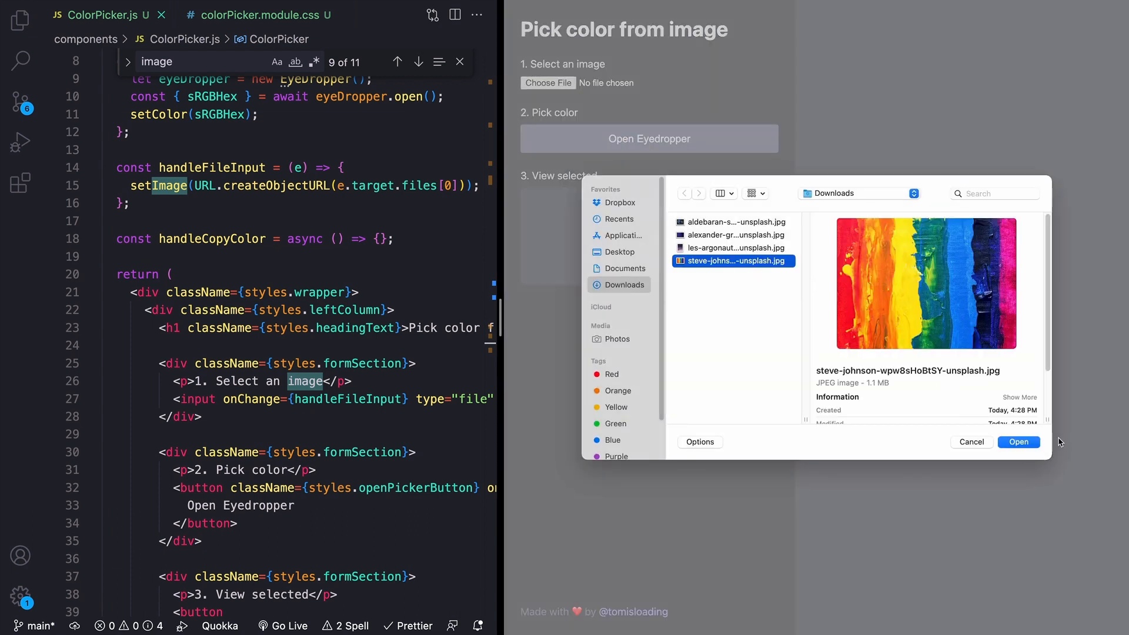
click(1018, 441)
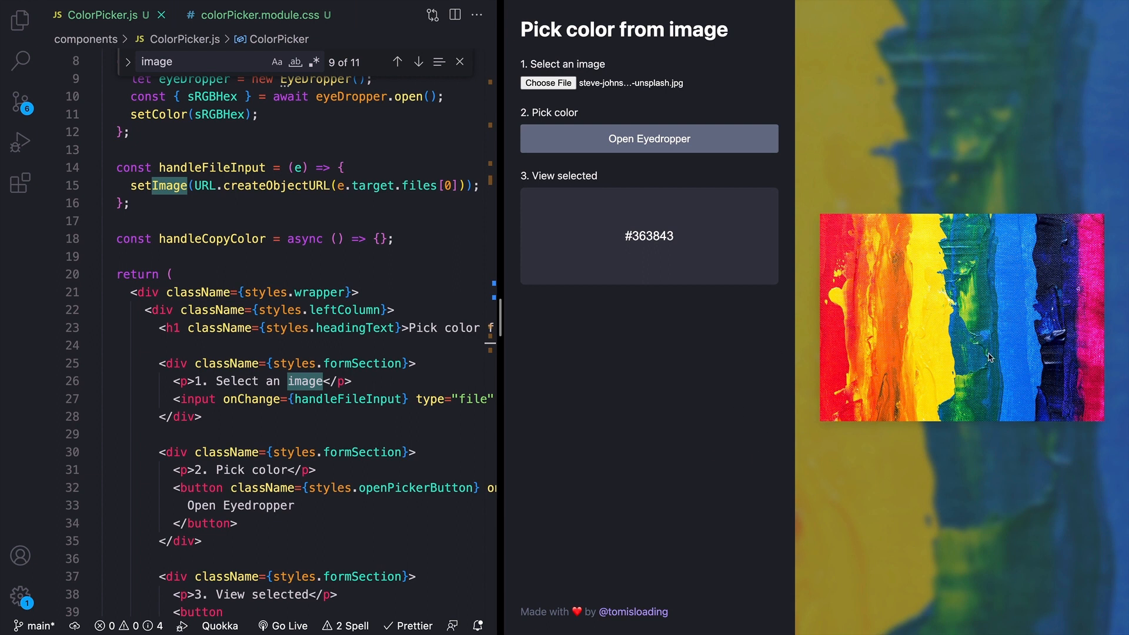
click(649, 139)
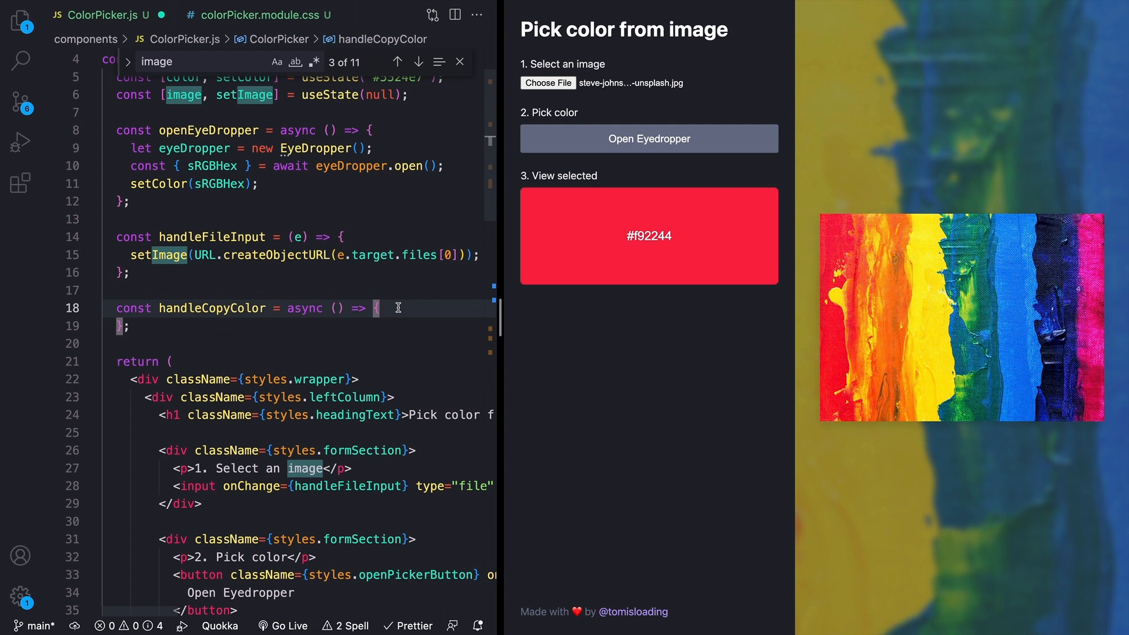
- Have handleCopyColor write the colour to the clipboard with a 'Copied ... to clipboard!' alert, then confirm it copies #f92244
text(await navigator.clipboard.writeText(color);)
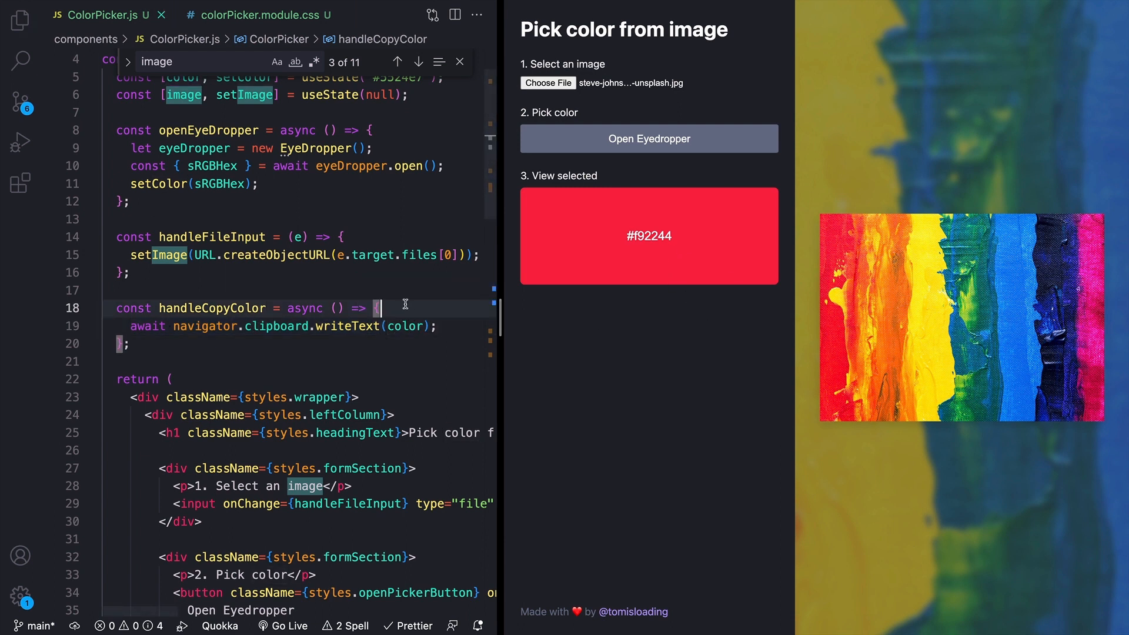
text(alert(`Copied ${color} to clipboard!`);)
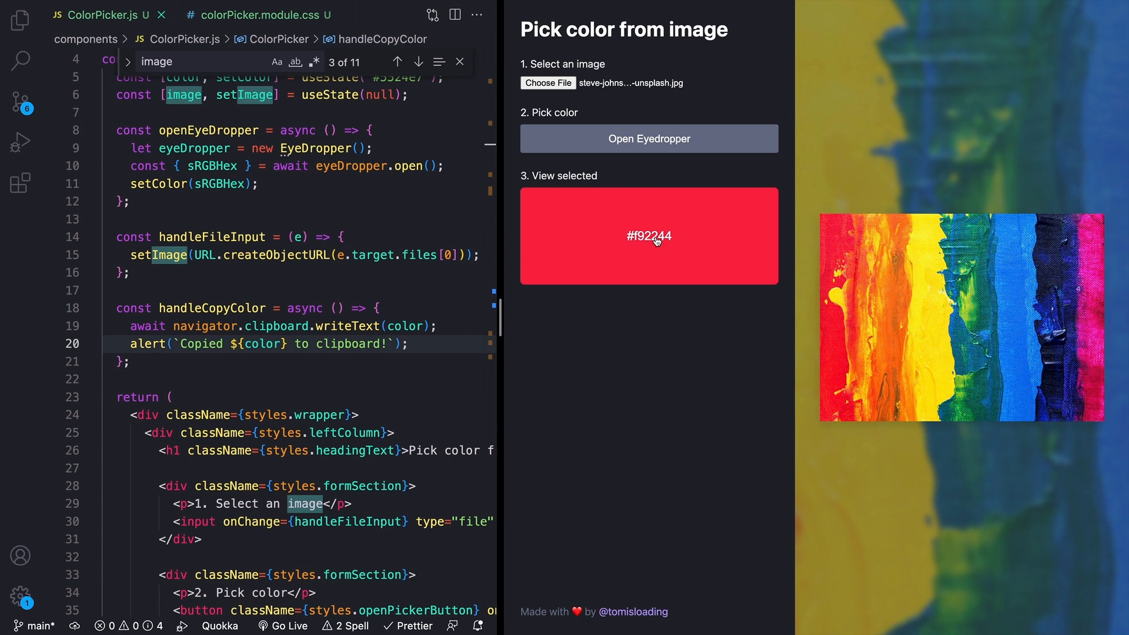
click(649, 235)
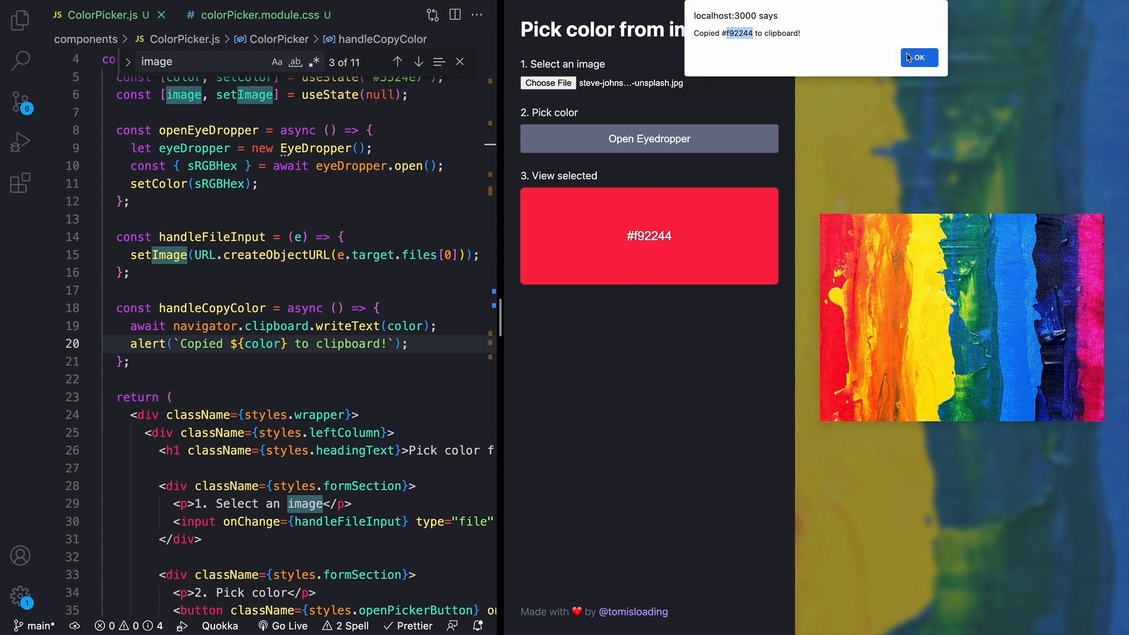
click(919, 58)
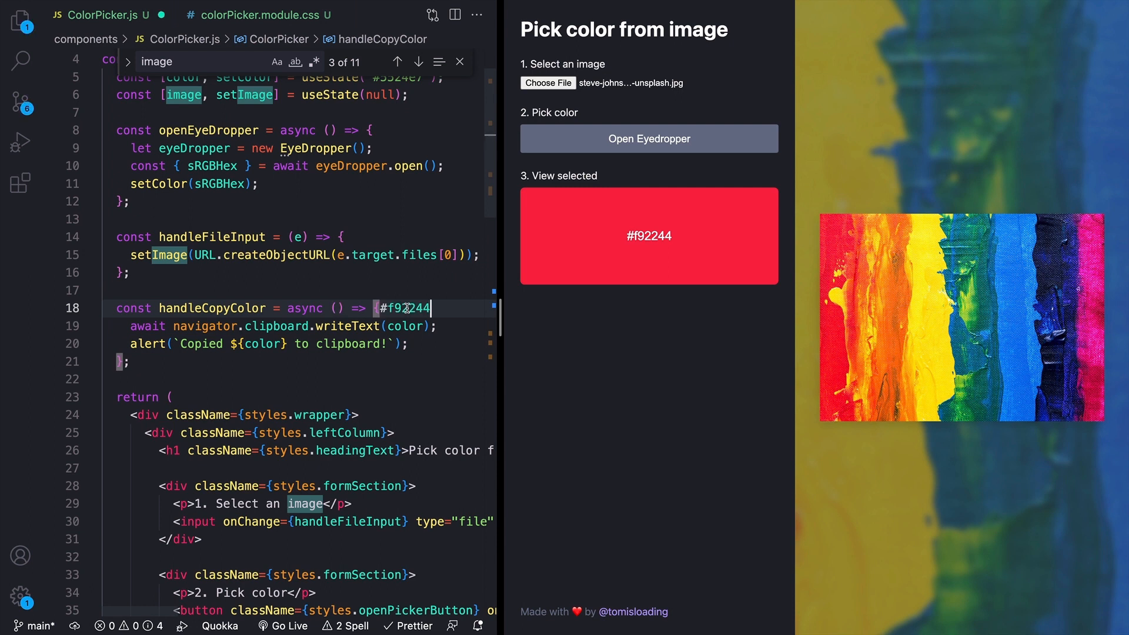
key(Backspace)
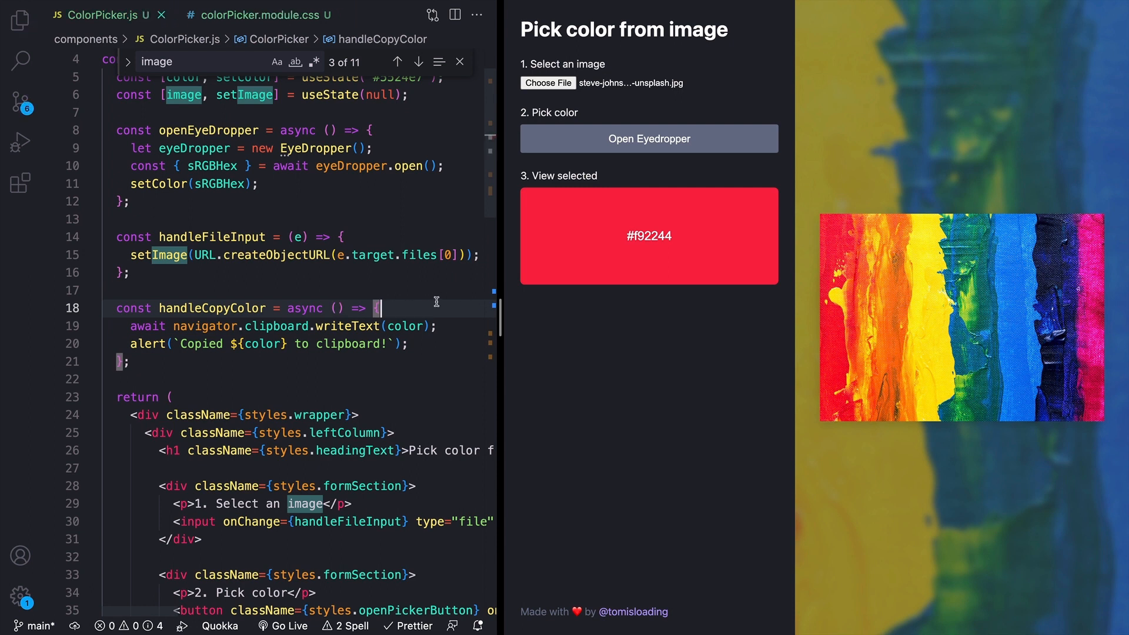